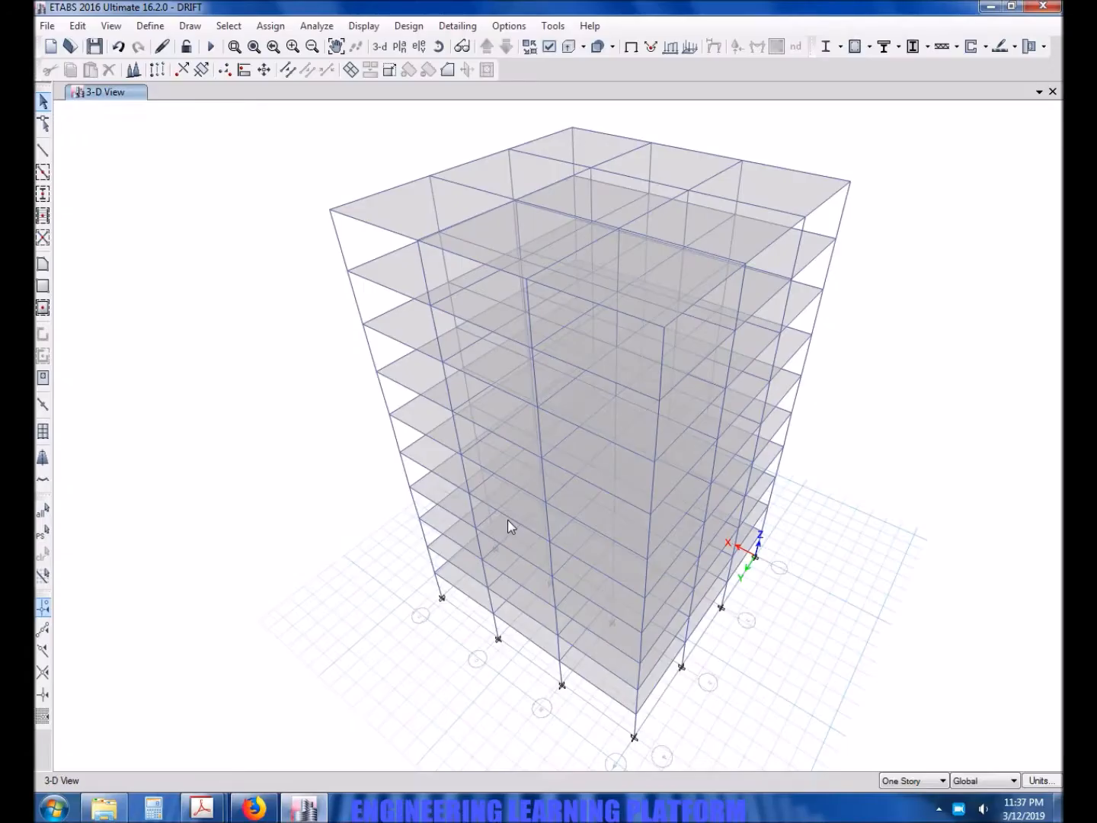
mouse_move(303, 531)
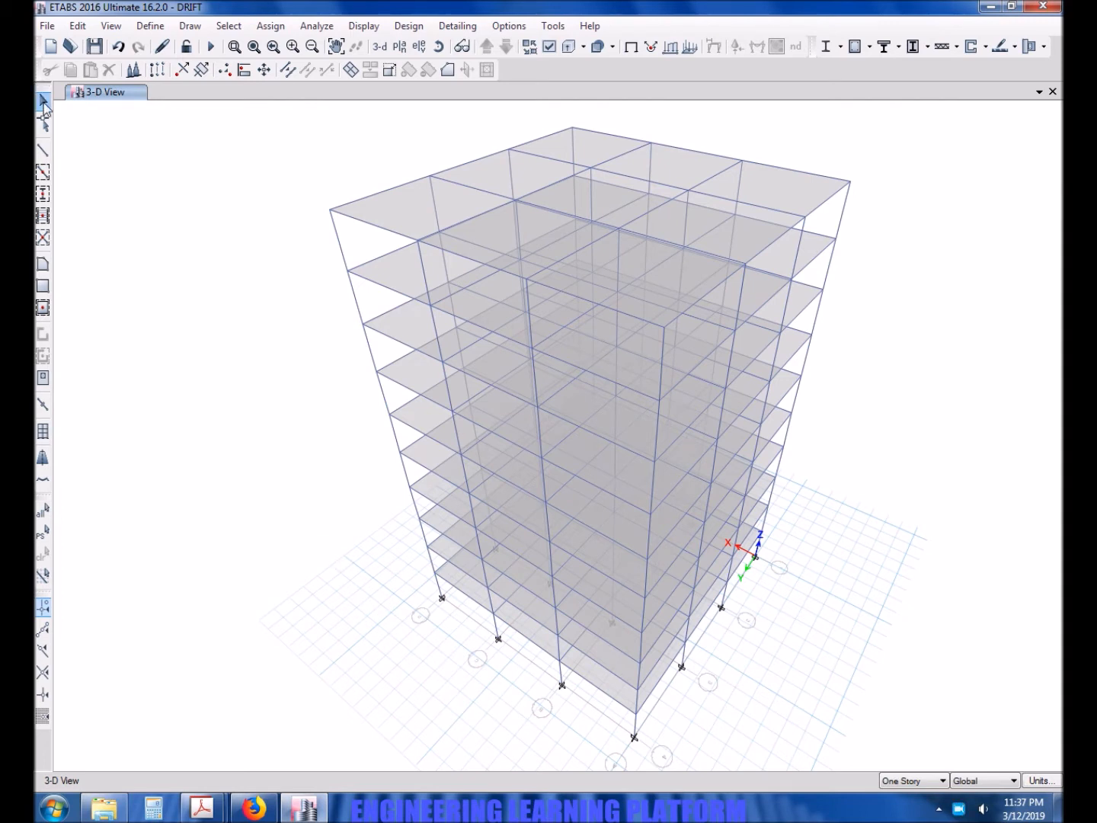
- Set mass source MsSrc1 to use only the Dead load pattern at multiplier 1
click(150, 25)
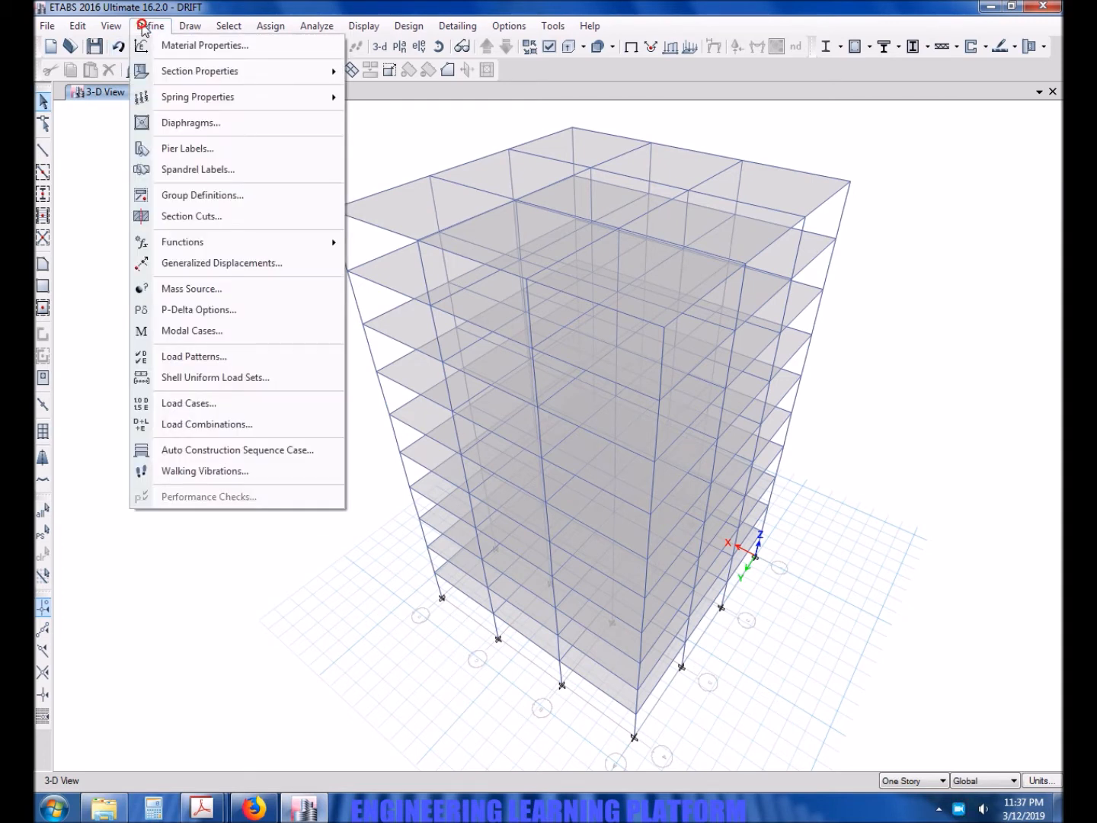
click(191, 288)
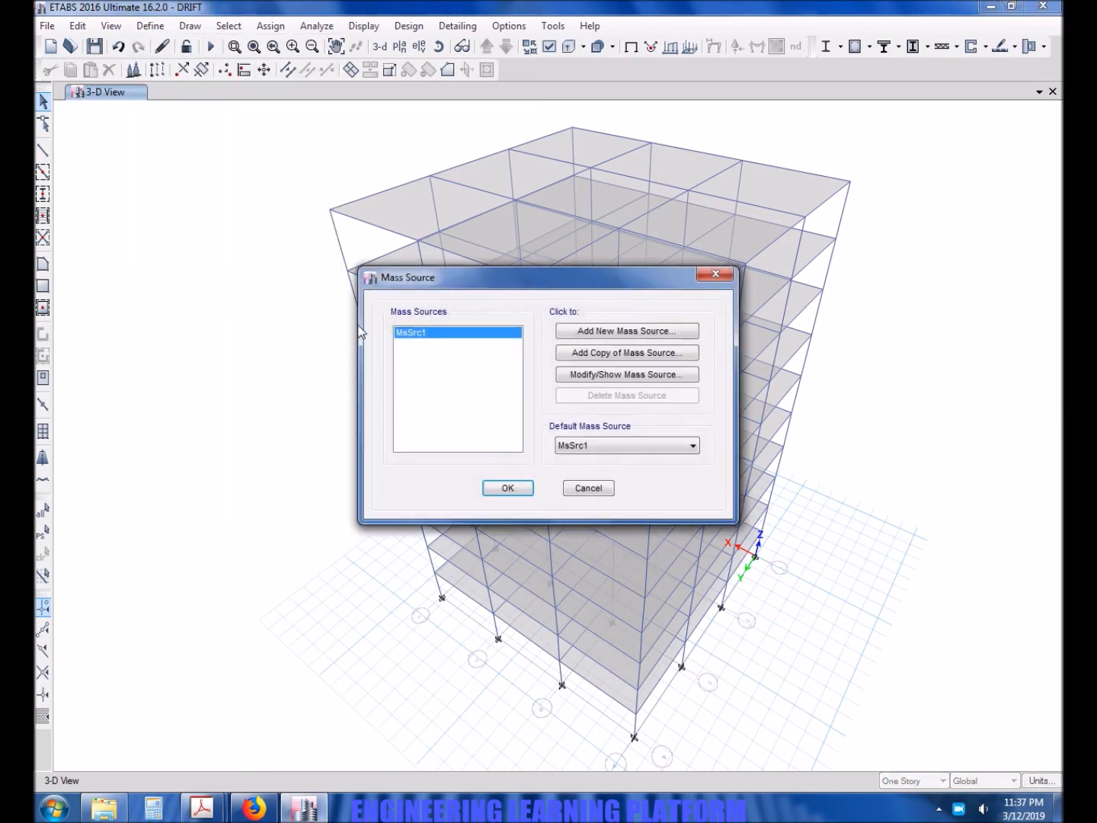
click(626, 374)
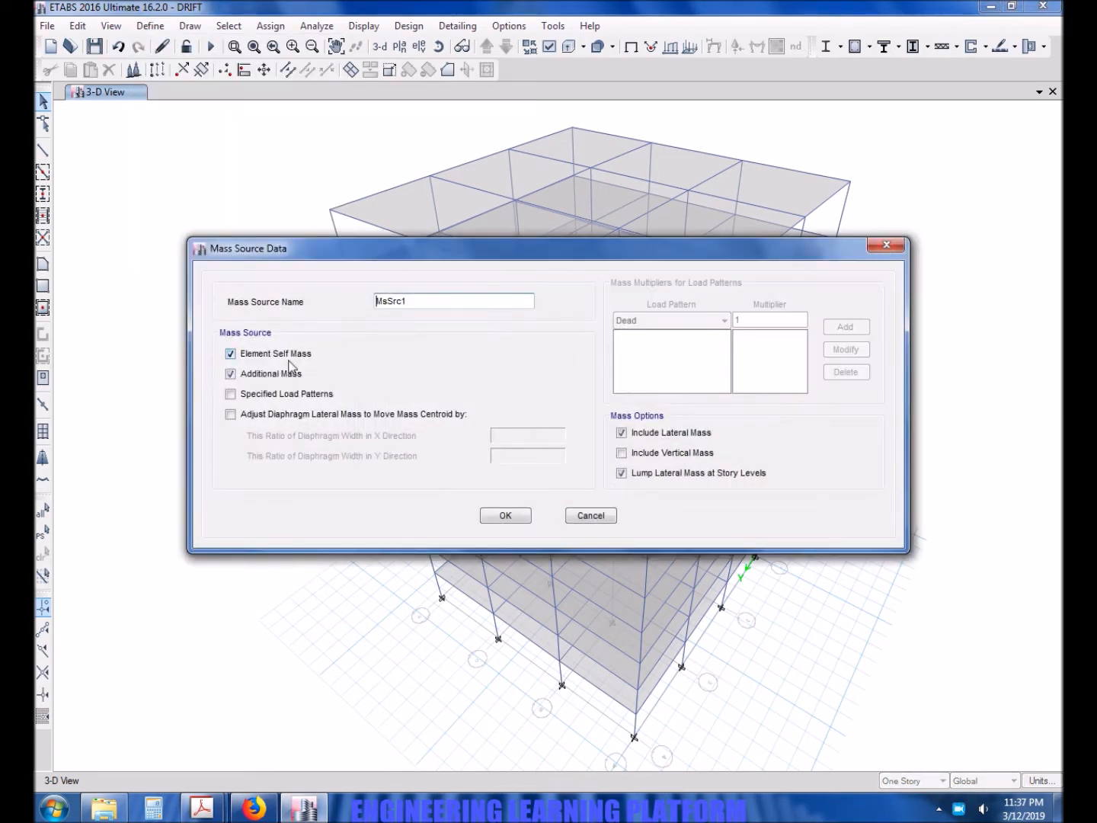
click(231, 393)
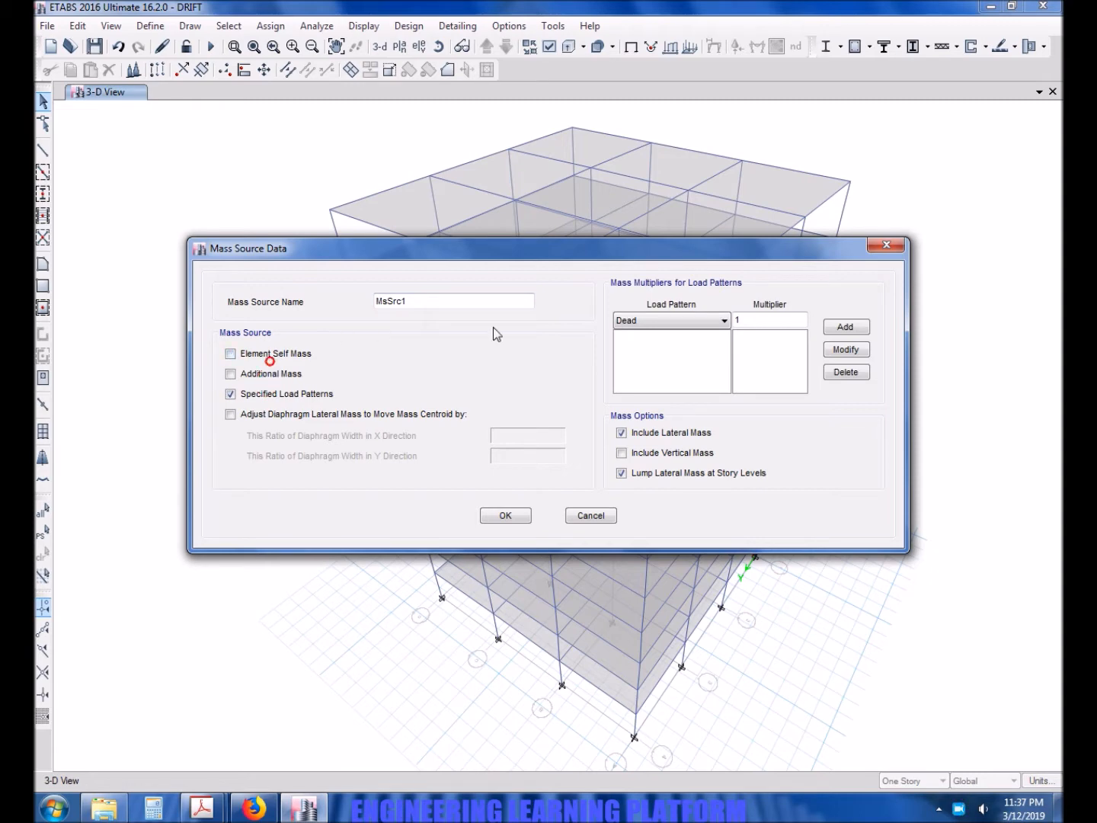
click(846, 326)
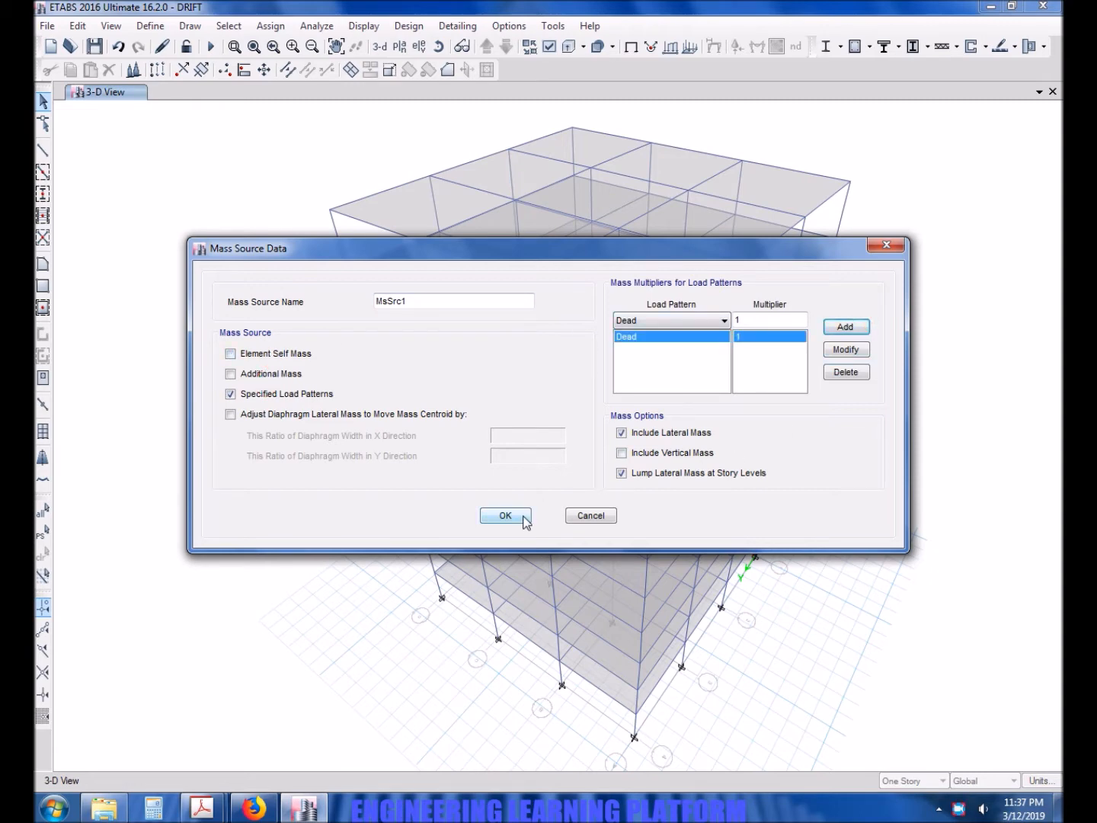
click(505, 515)
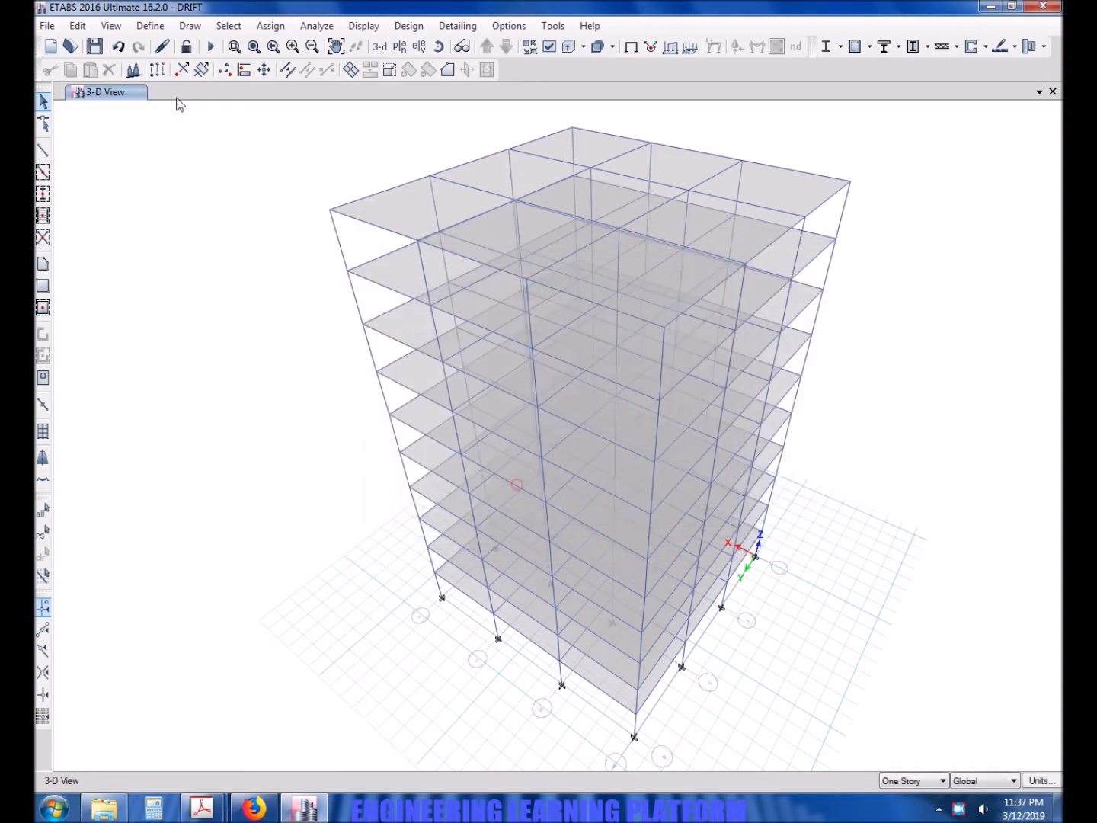
- Add seismic load pattern EX with UBC 97 auto lateral load, then enter EY
click(149, 25)
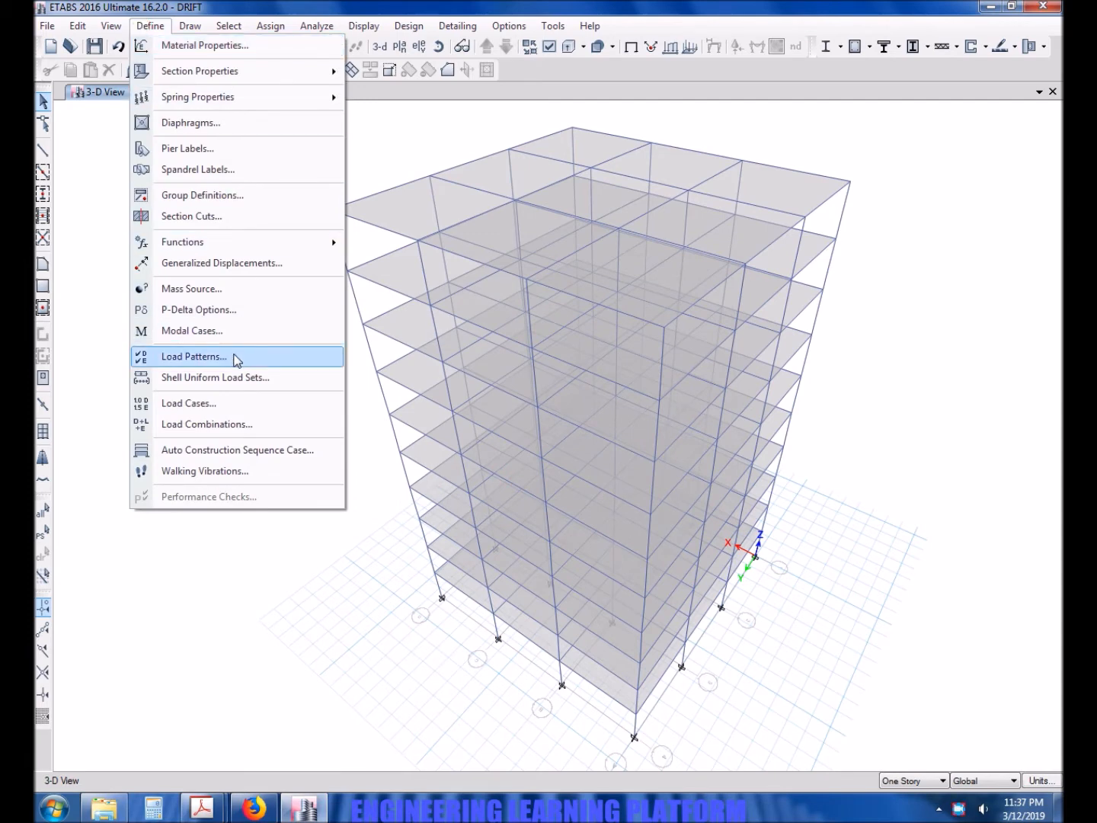
click(193, 356)
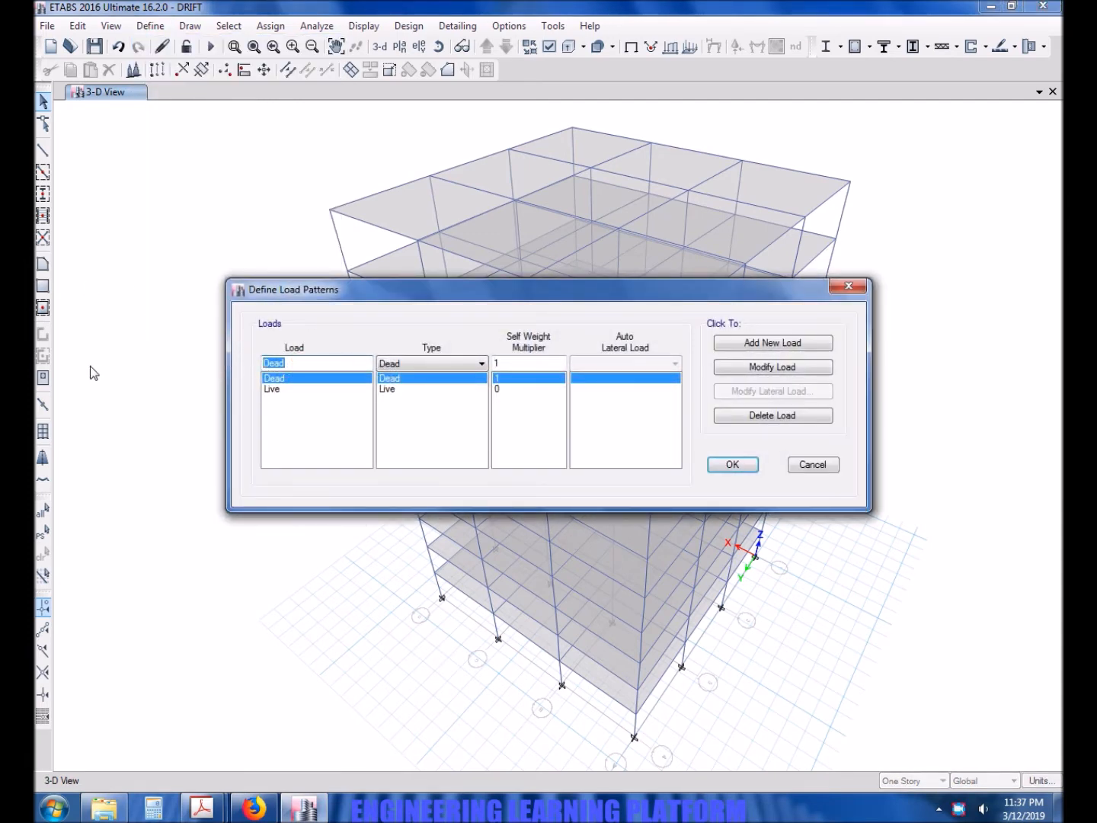
text(EX)
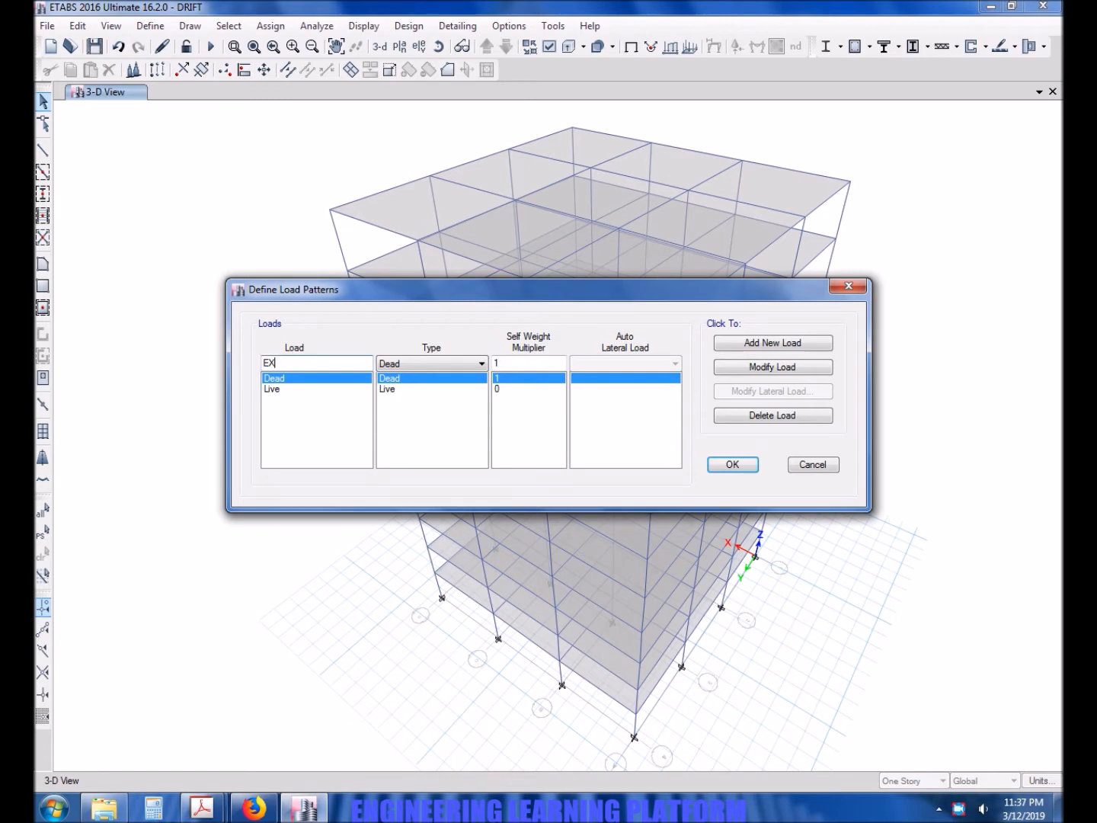
click(482, 363)
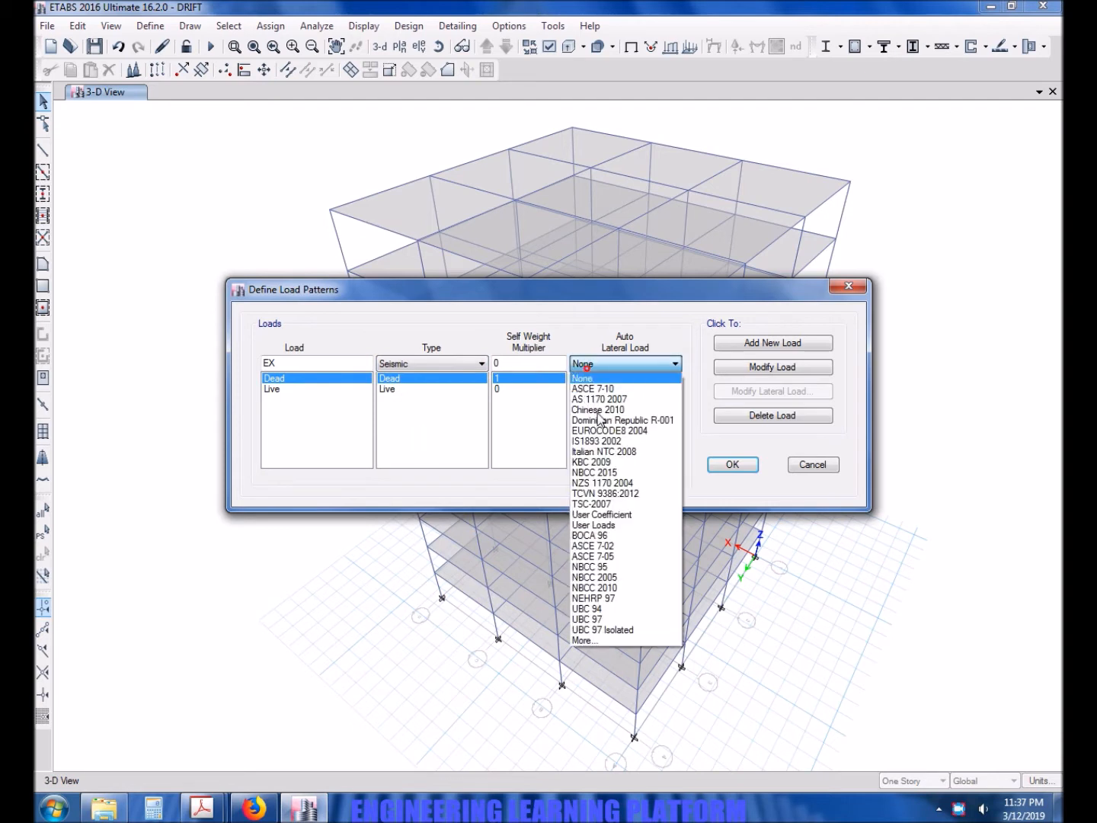
click(606, 608)
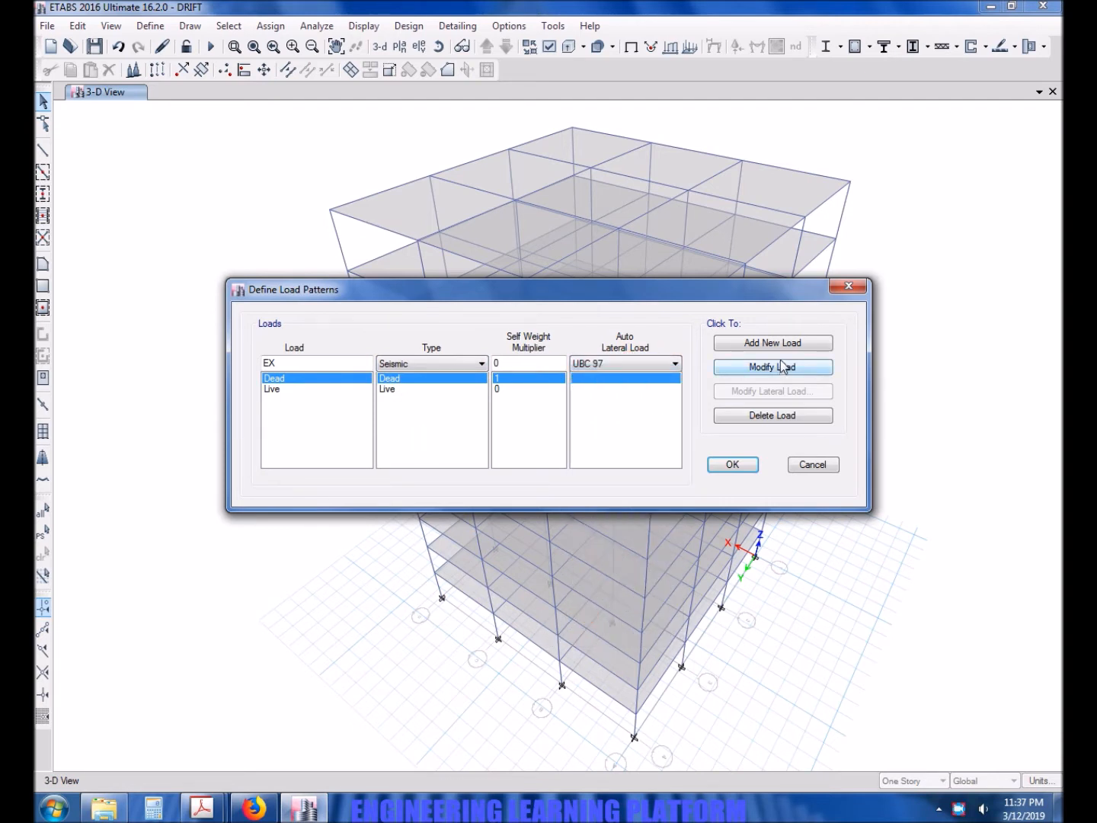
click(772, 342)
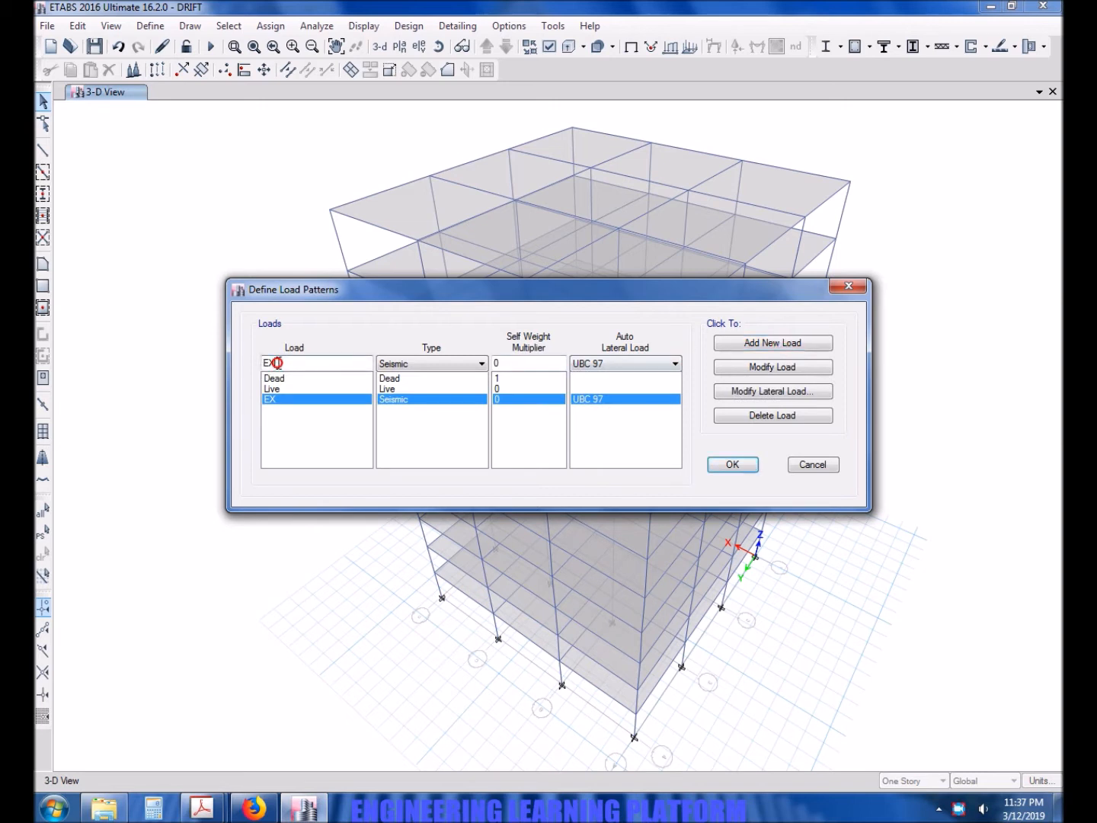
text(EY)
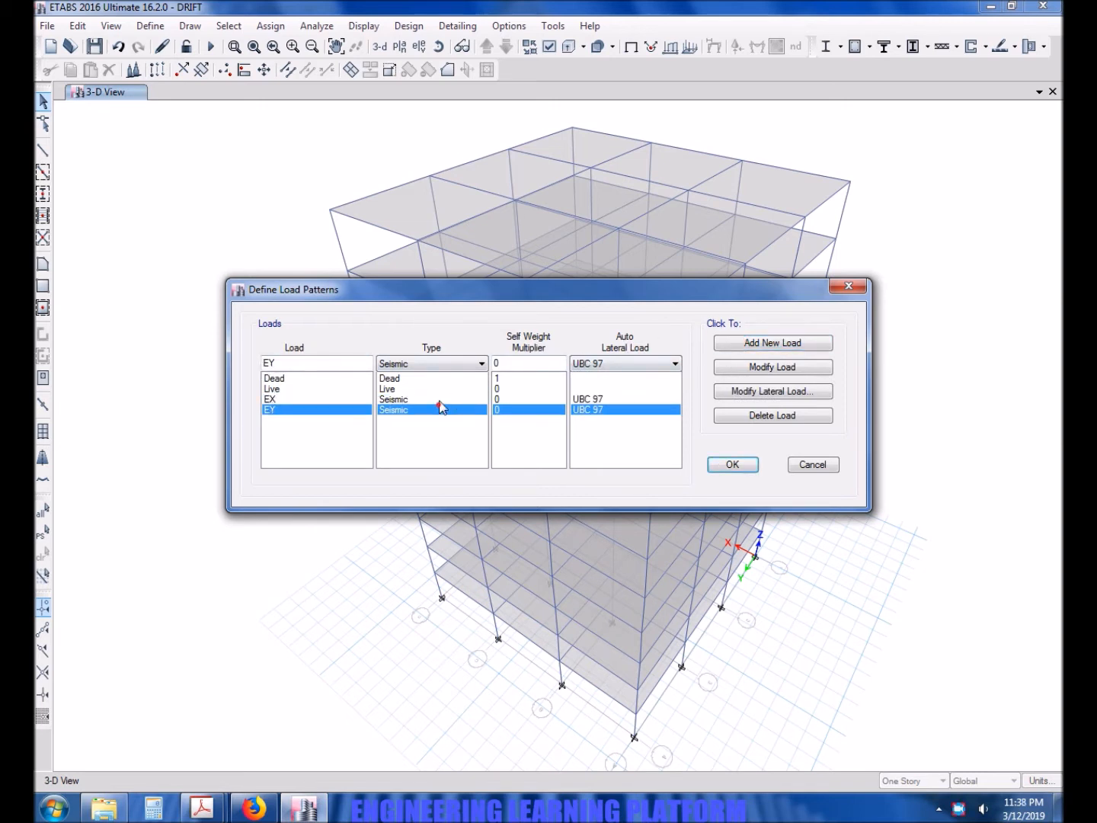
- Open EX's UBC 97 lateral load settings and change the soil profile type
click(772, 390)
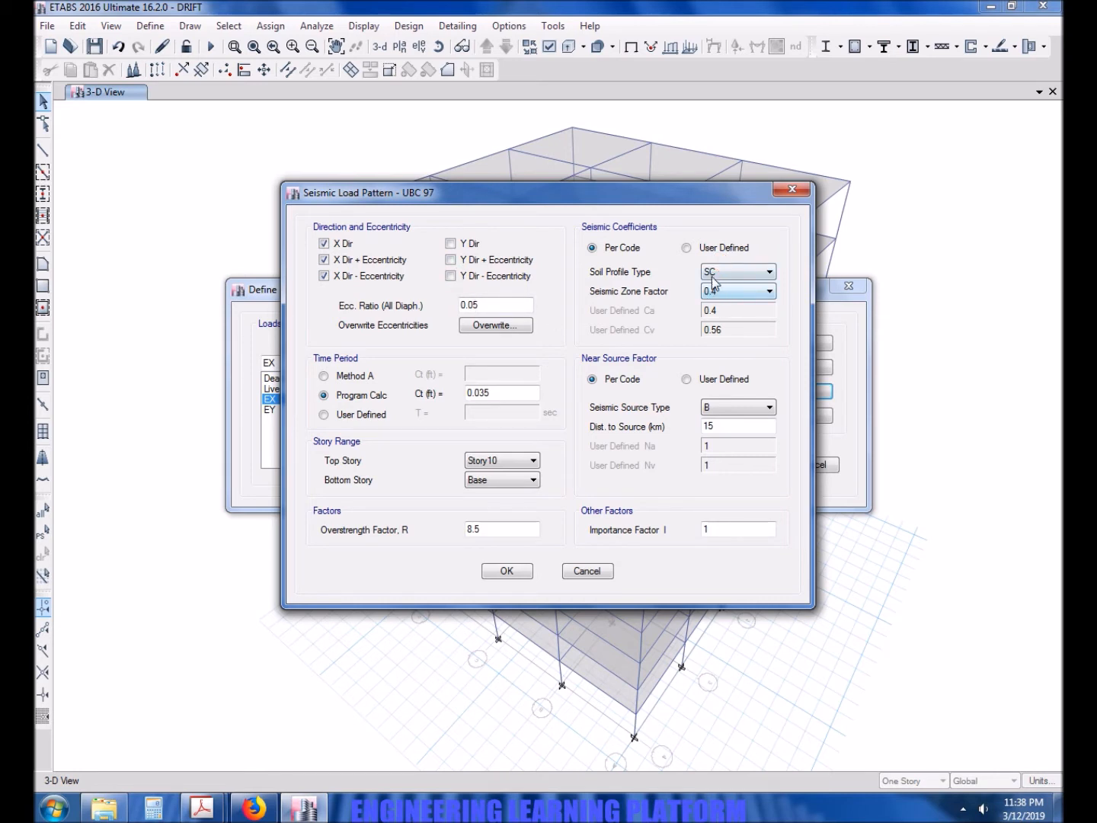
click(737, 272)
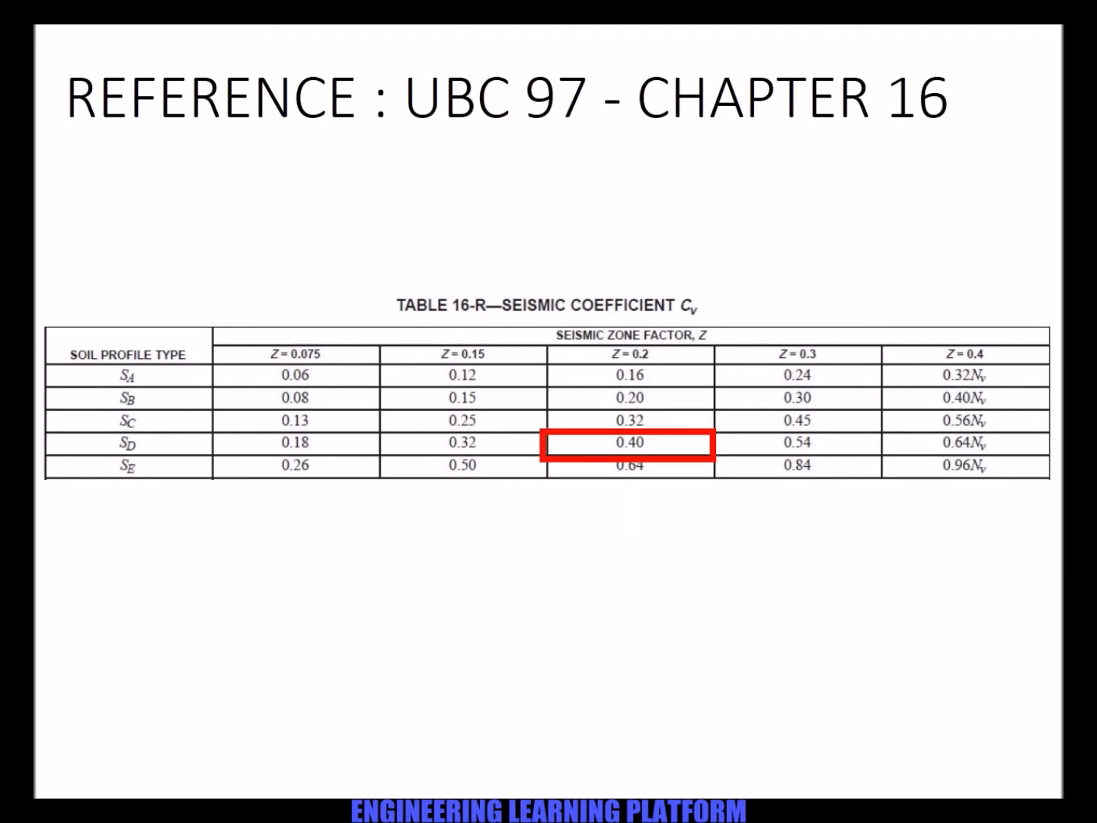
- Set EX's soil profile to SD and overstrength factor R to 5.5, then confirm
key(Right)
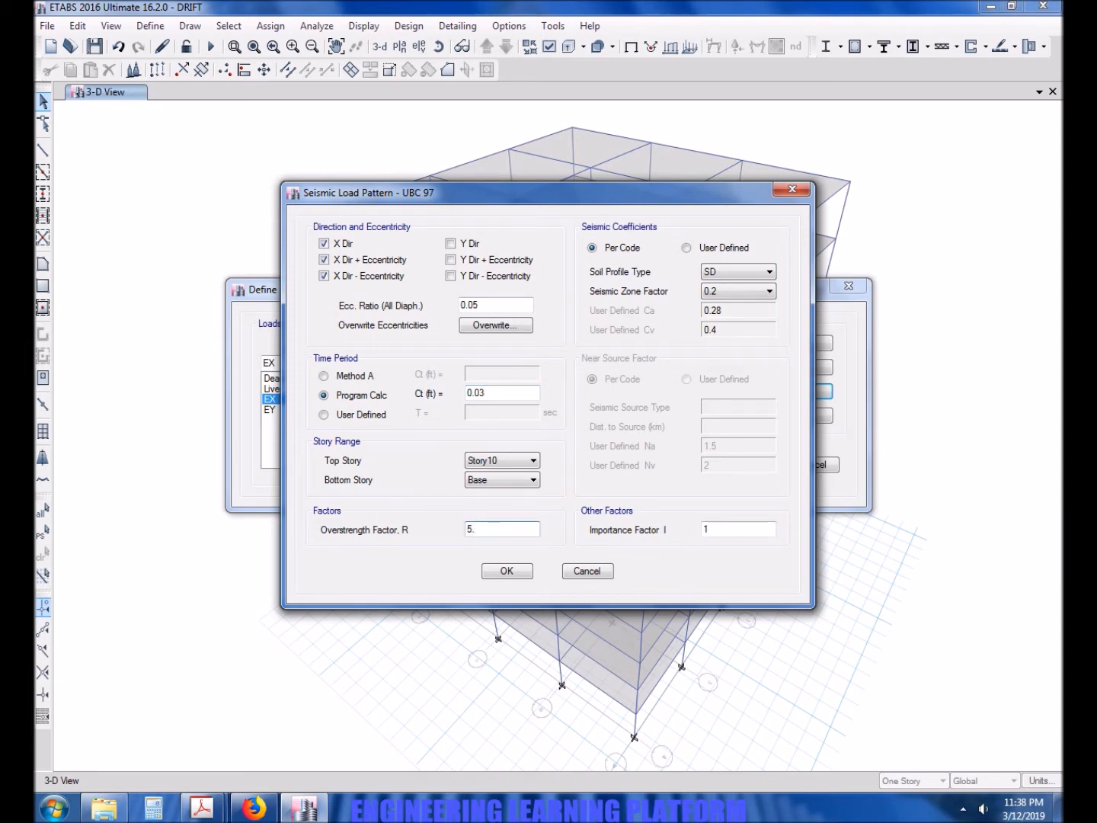
text(5.5)
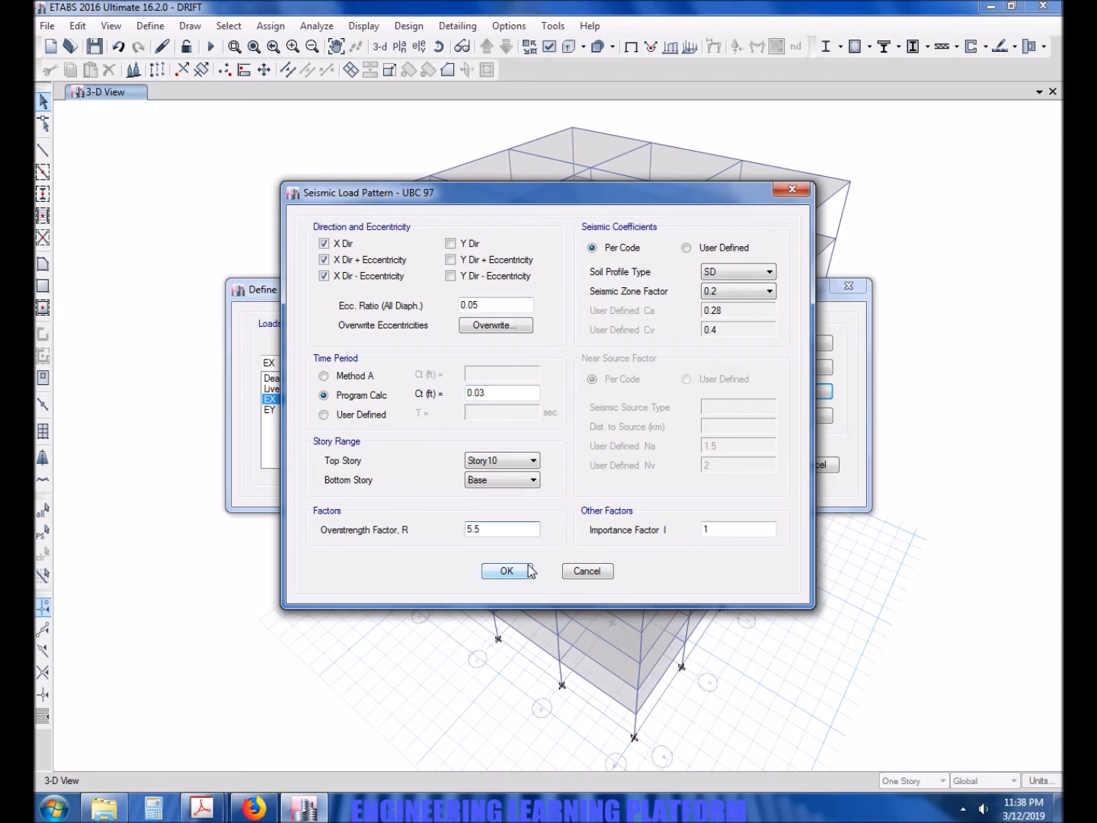
click(507, 571)
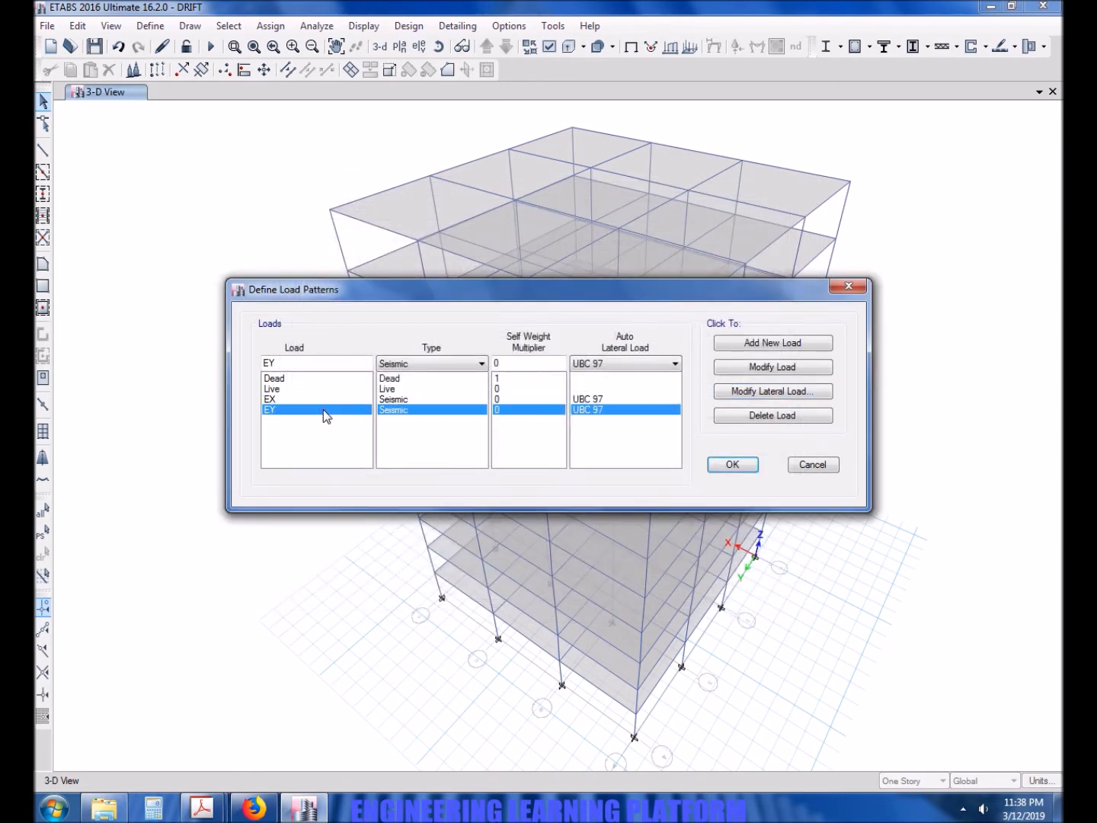
- Set EY's UBC 97 load to Y direction only, zone factor 0.2, overstrength 5.5
click(772, 391)
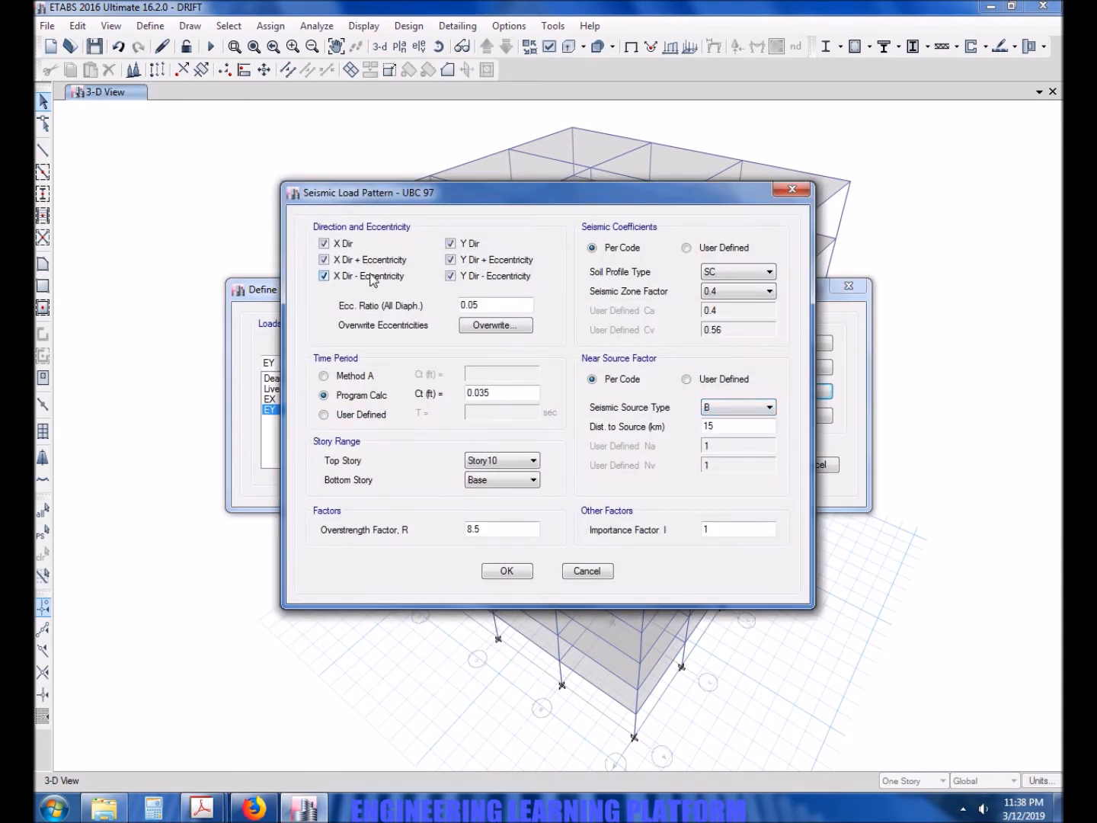
click(769, 271)
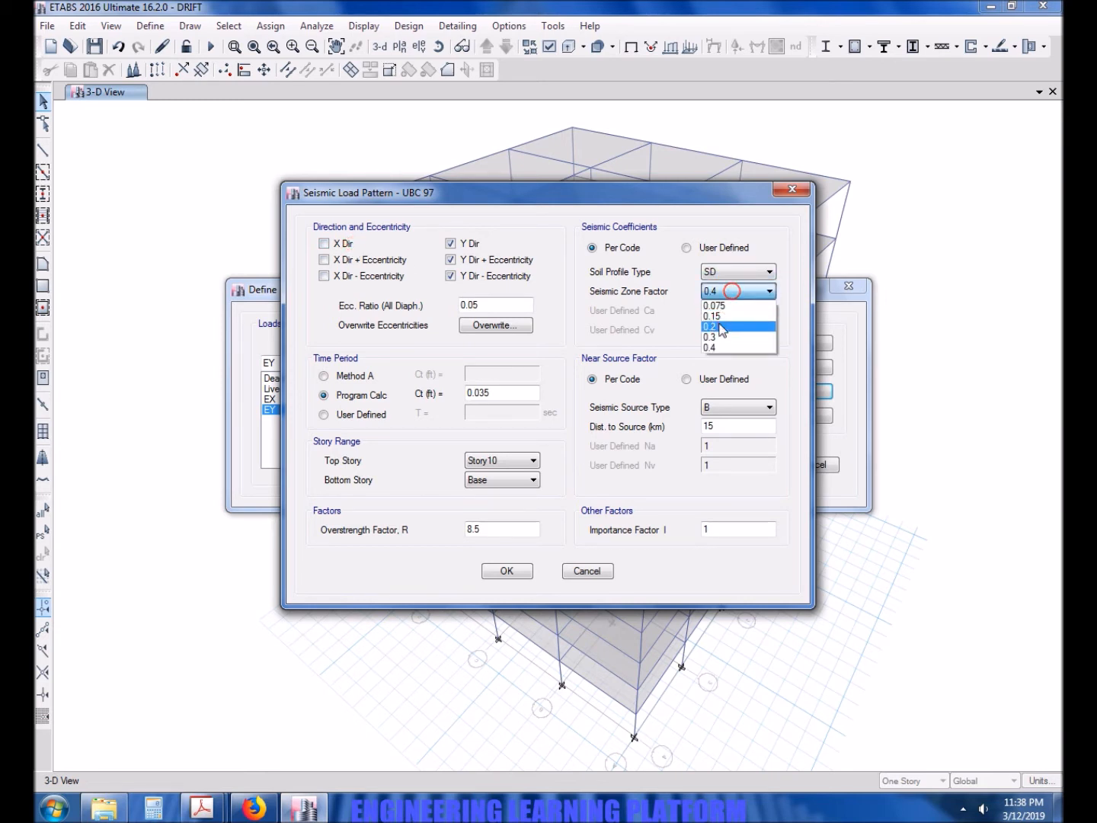
click(711, 326)
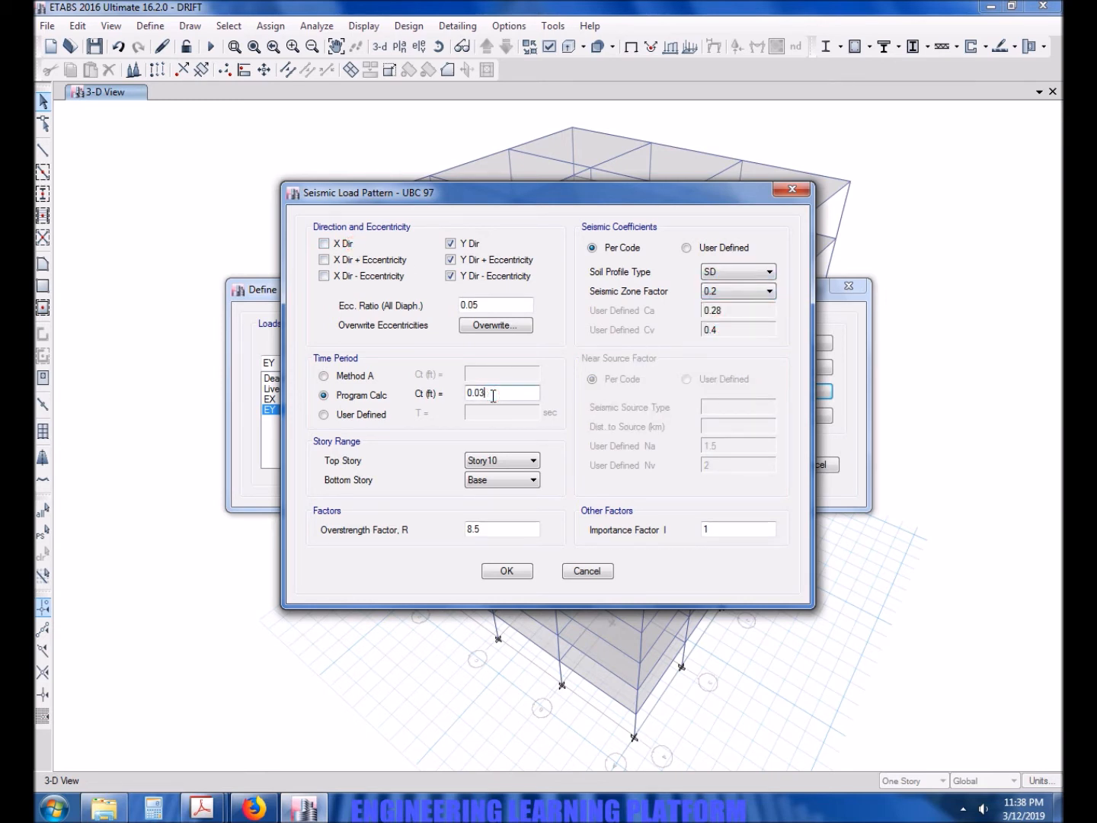
click(501, 529)
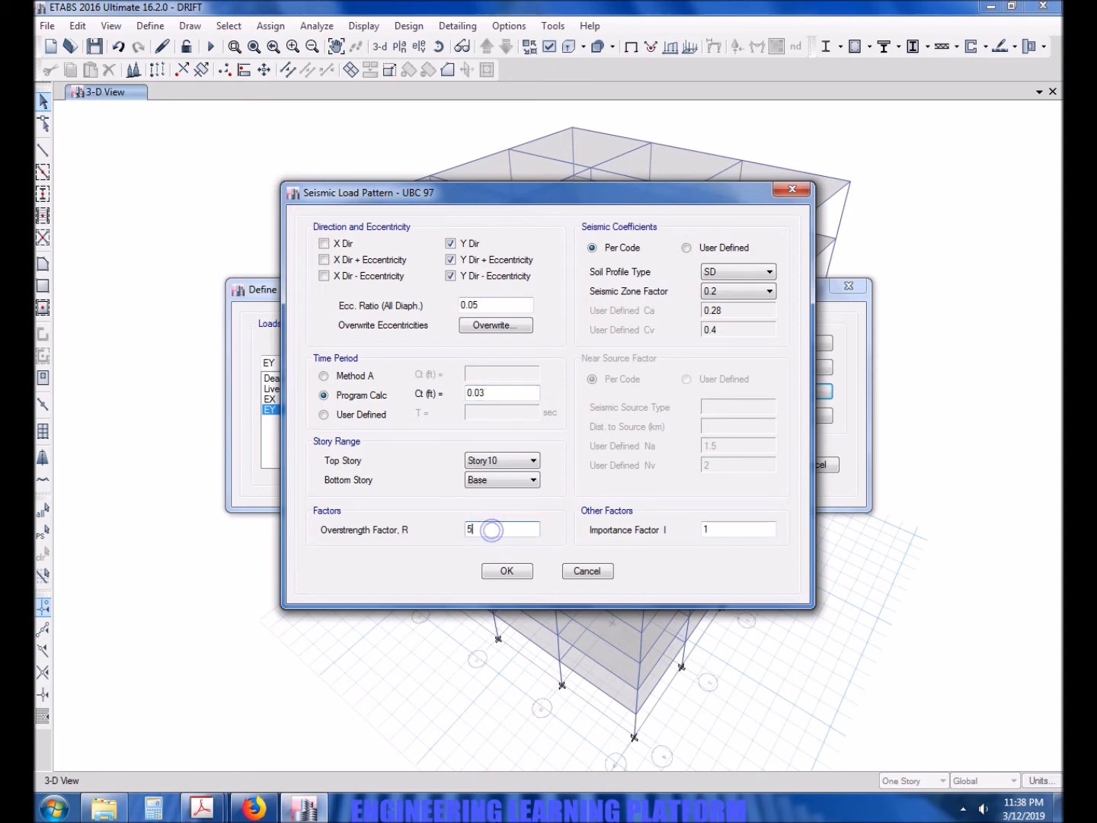
text(.5)
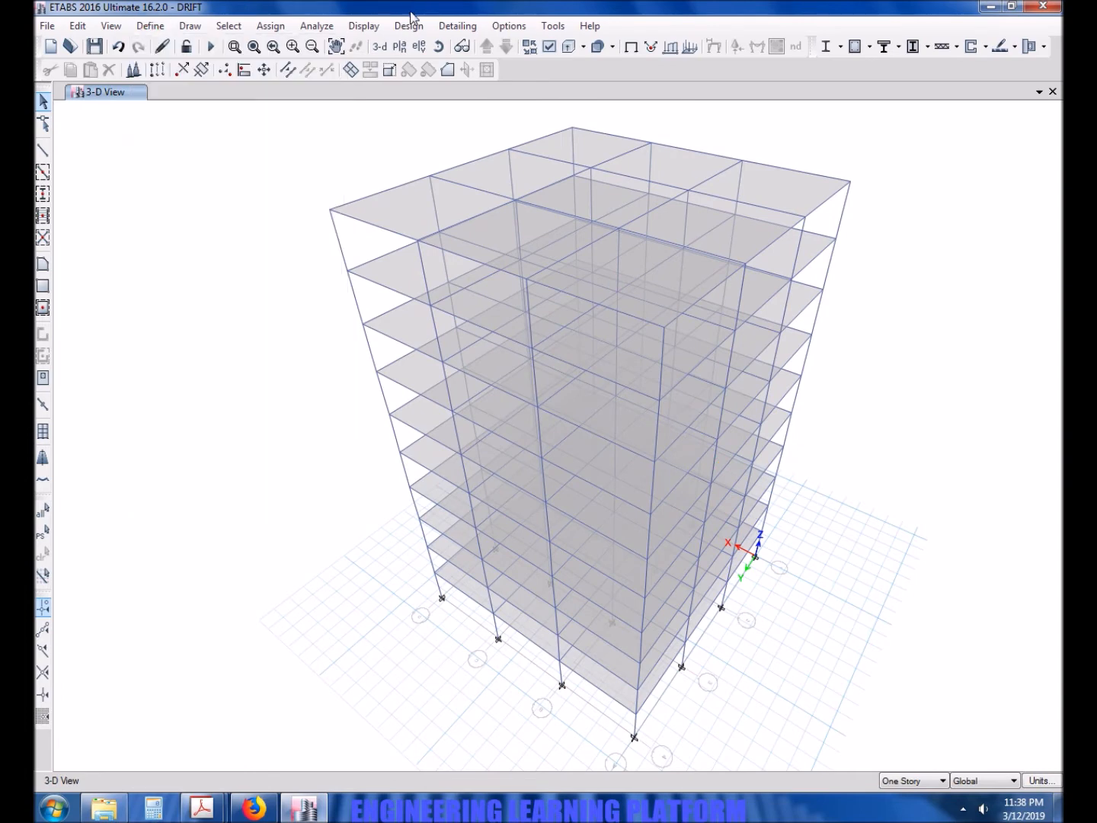
click(408, 26)
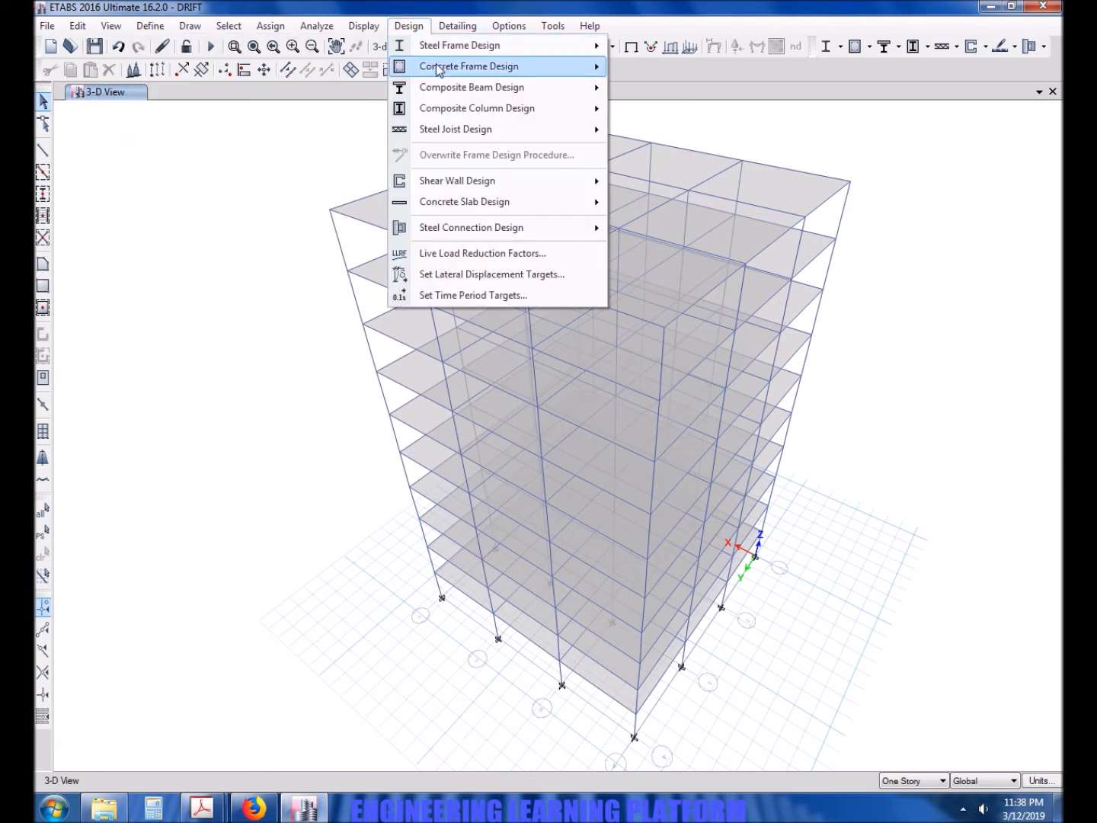
mouse_move(469, 65)
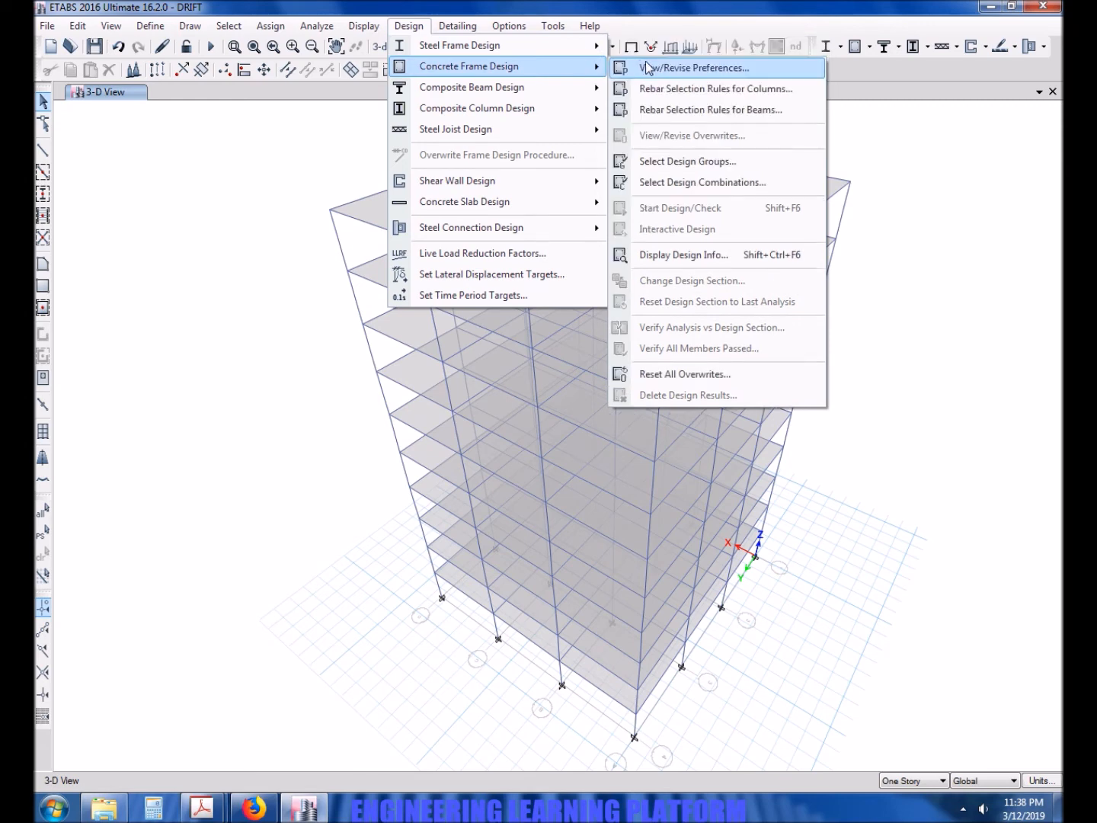
click(696, 67)
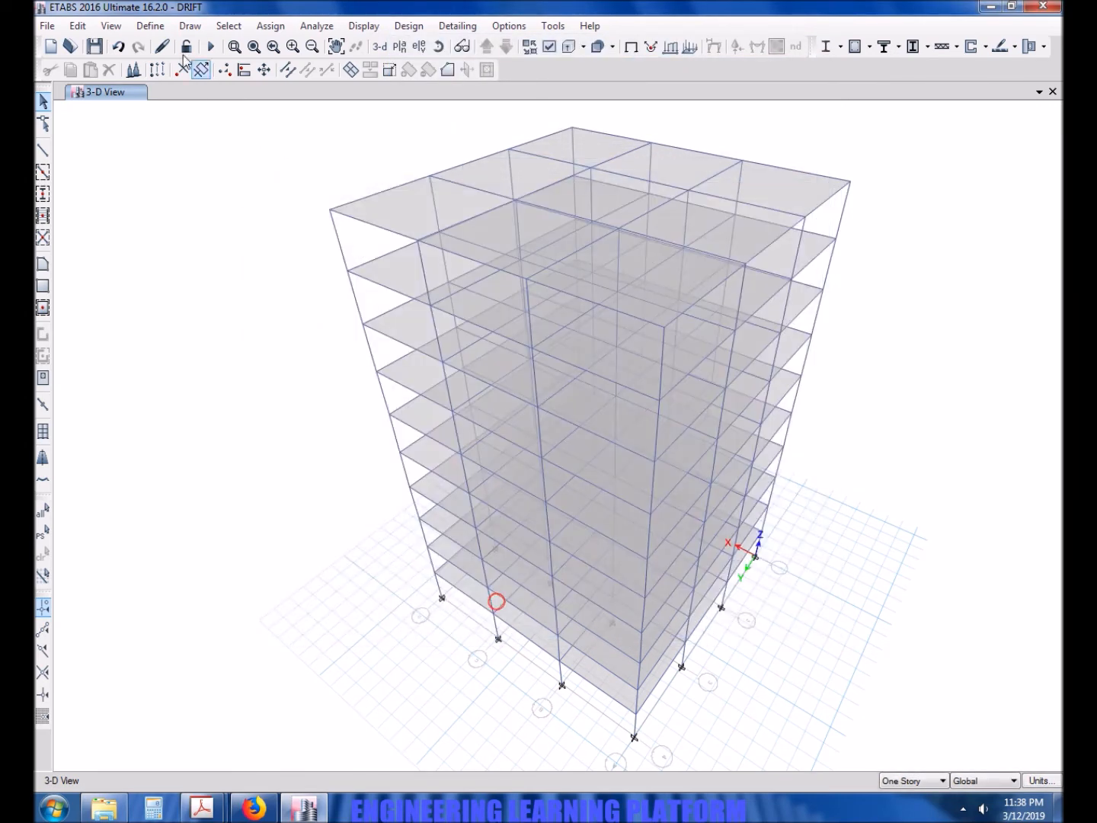
- Add default Concrete Frame Design combos UDCon1–UDCon10 as user combinations
click(149, 25)
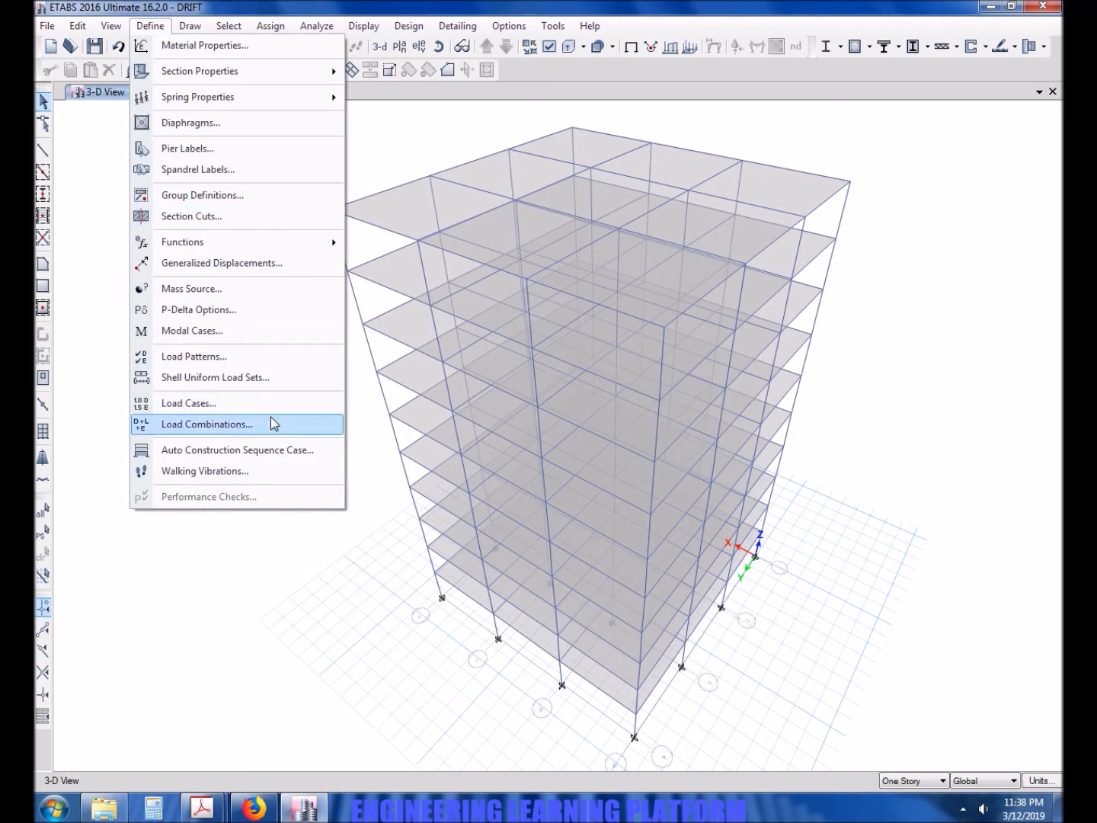
click(206, 424)
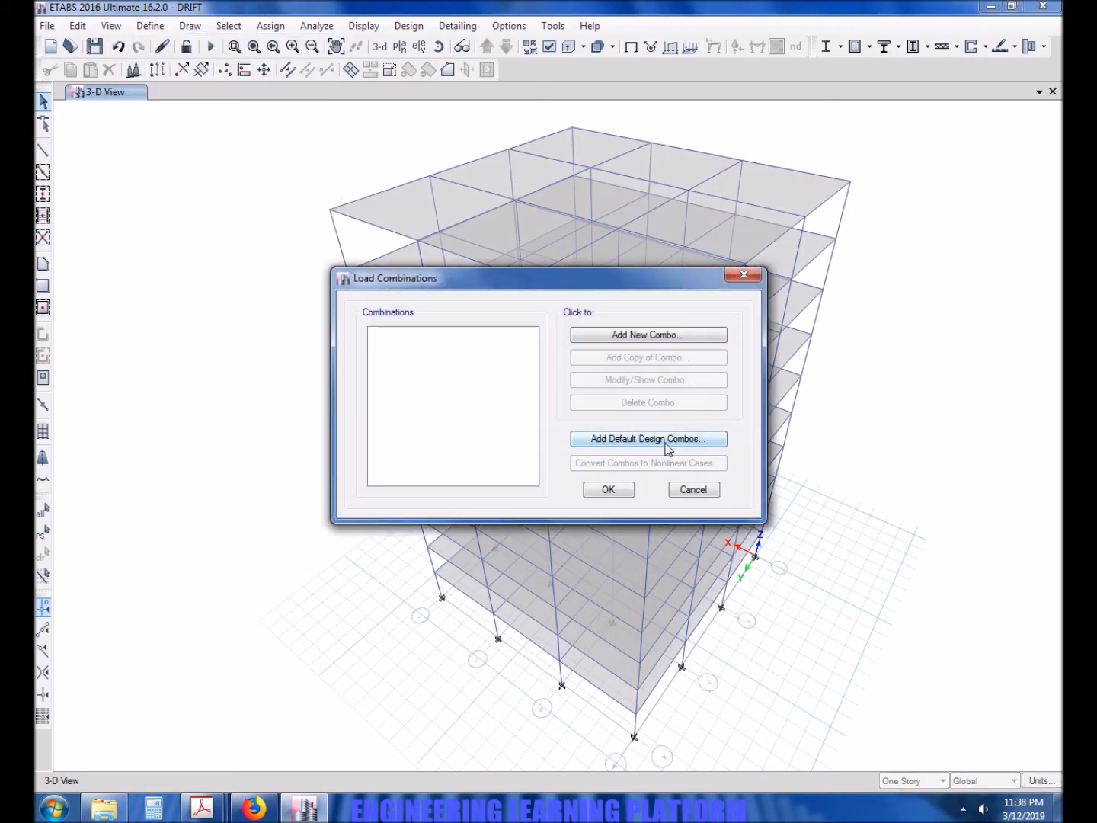
click(647, 438)
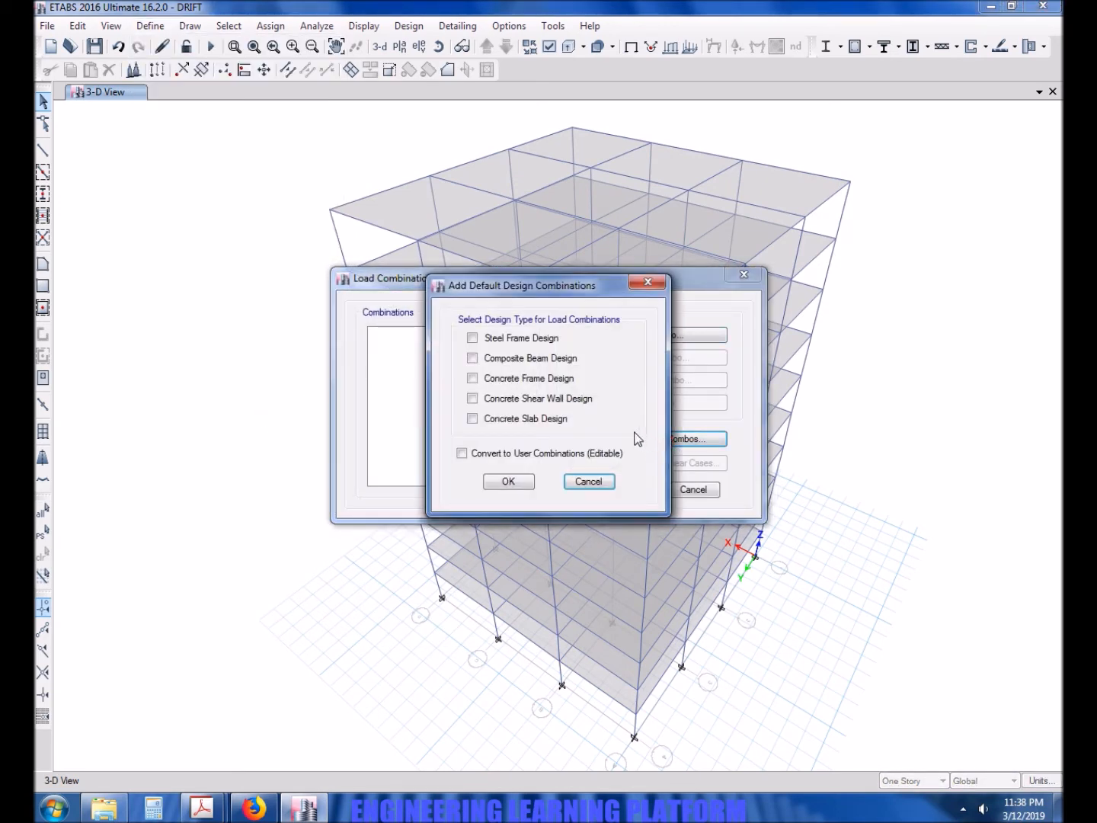
click(462, 452)
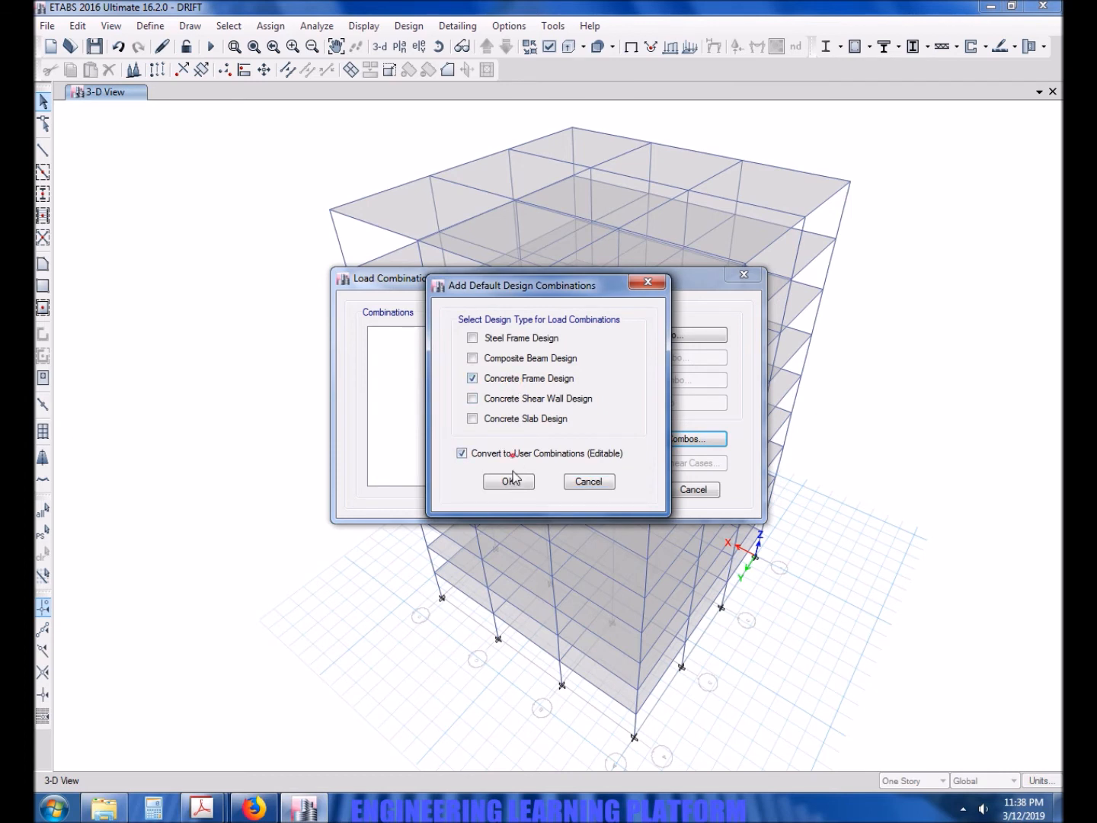
click(508, 481)
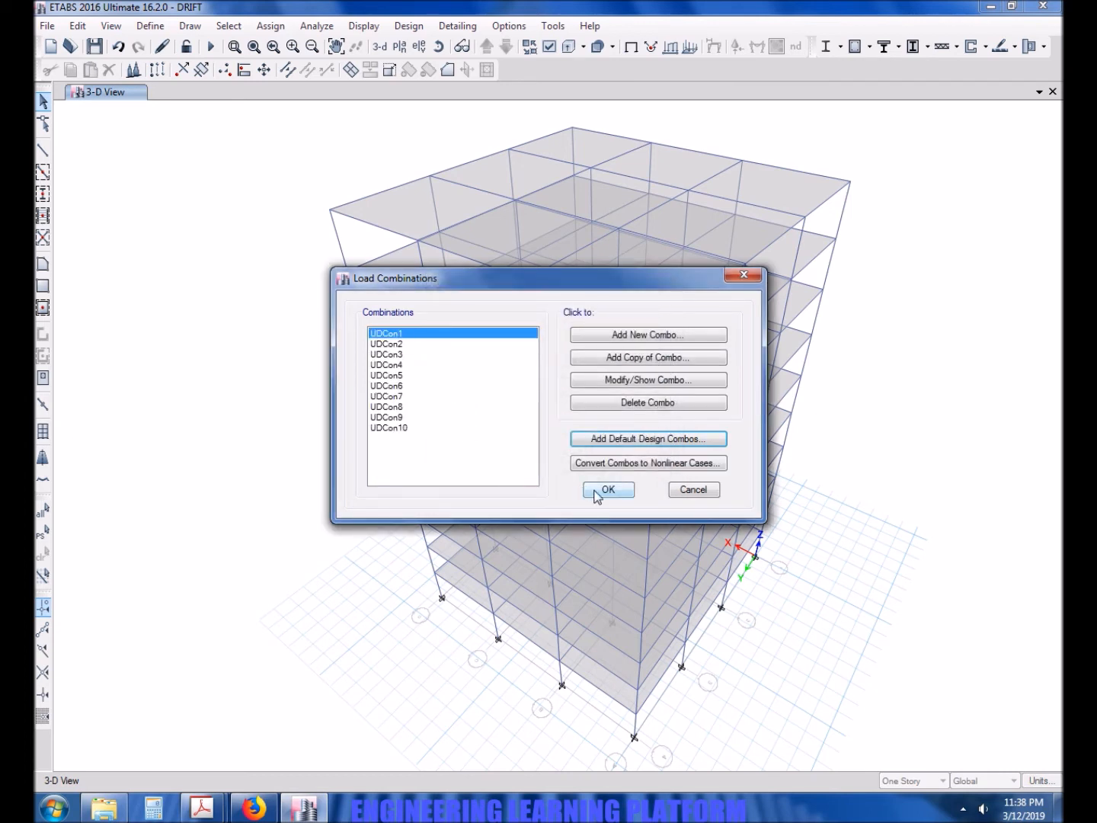
click(607, 489)
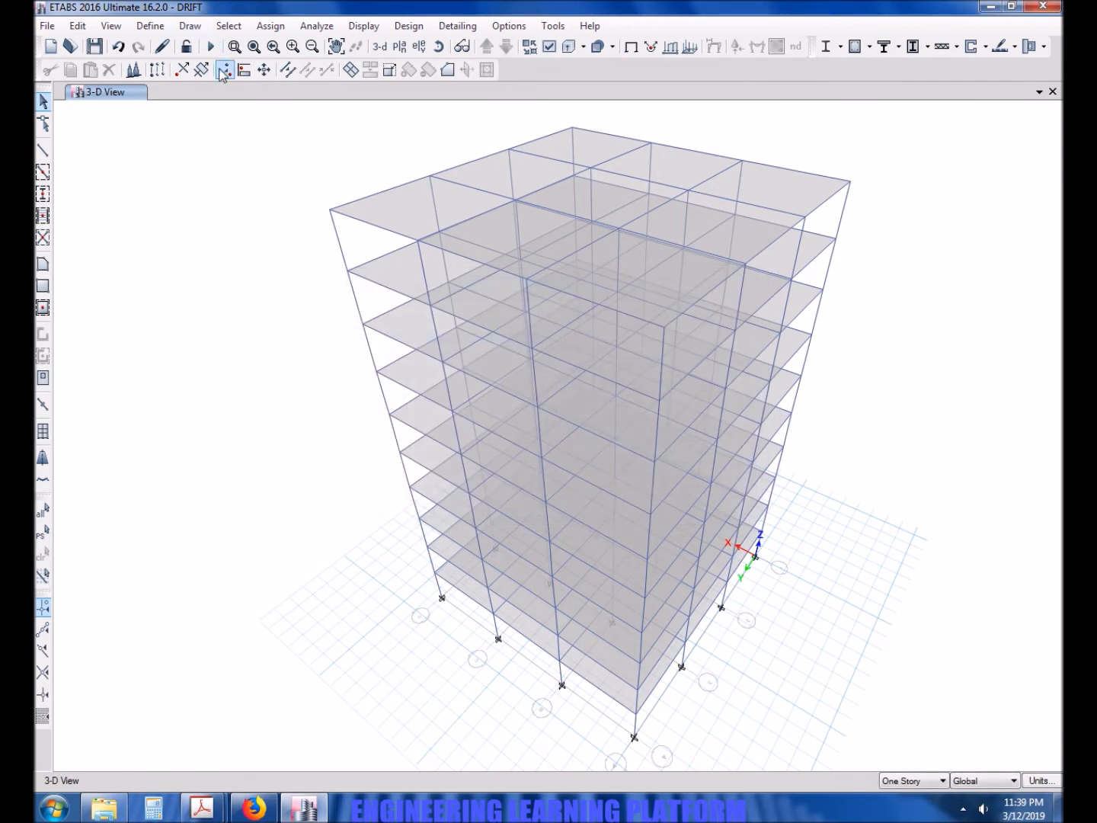
mouse_move(210, 48)
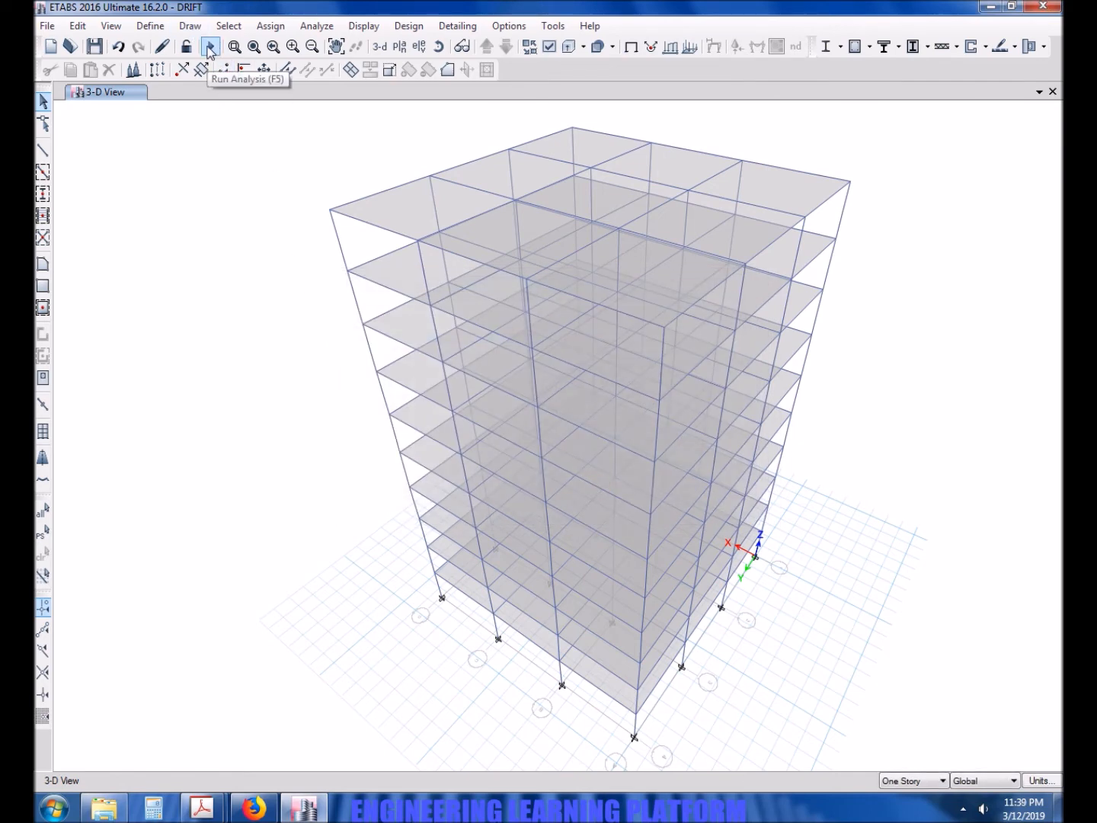
- Run the analysis (F5) and display the Dead load deformed shape
click(210, 46)
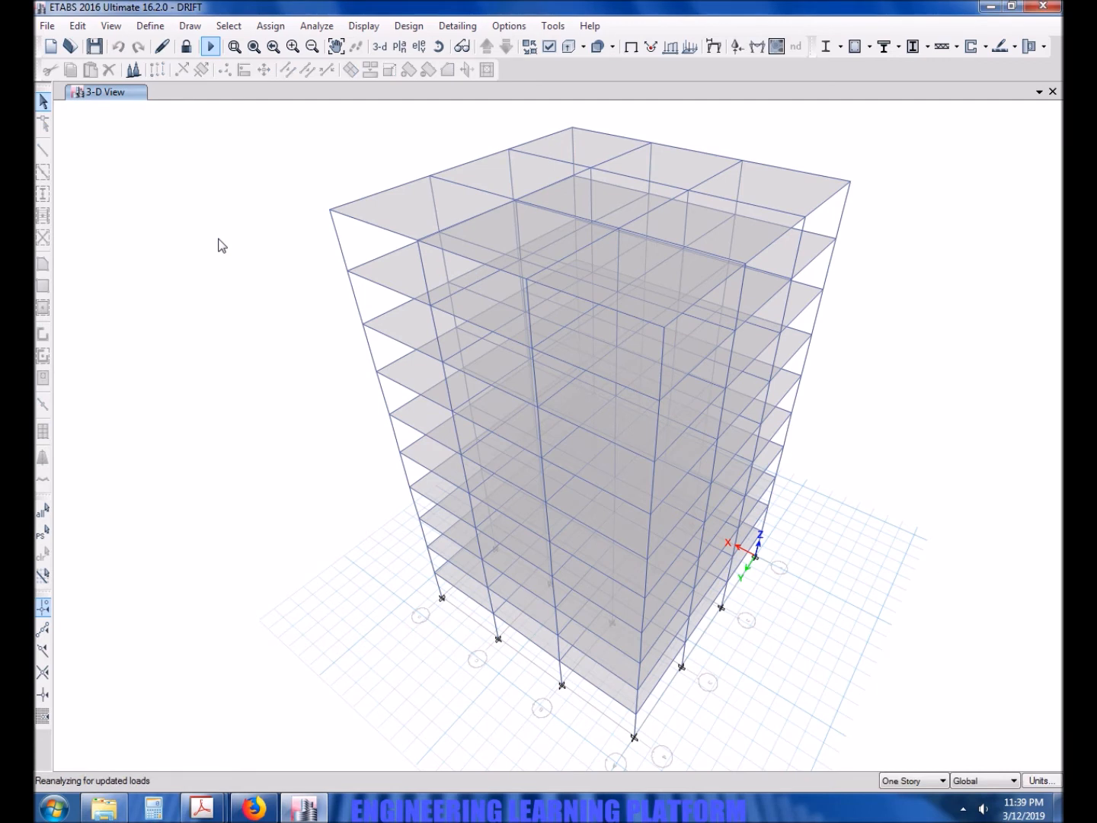
click(210, 45)
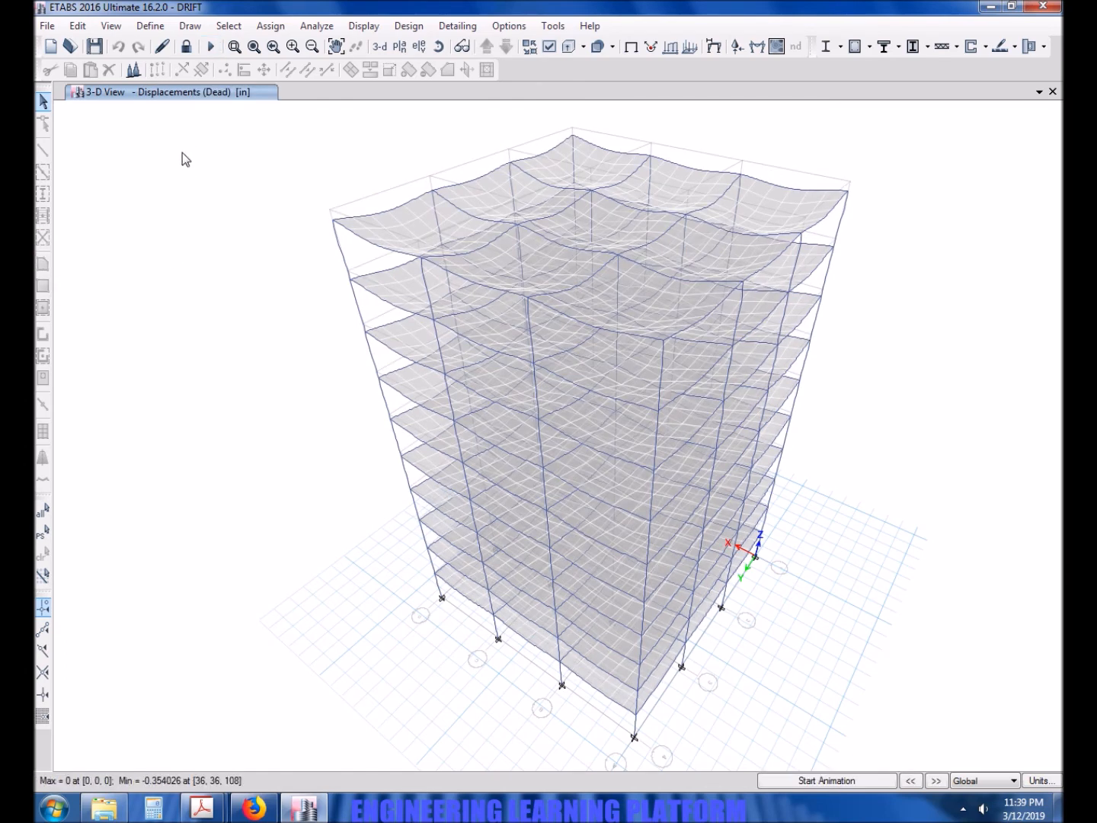
mouse_move(150, 26)
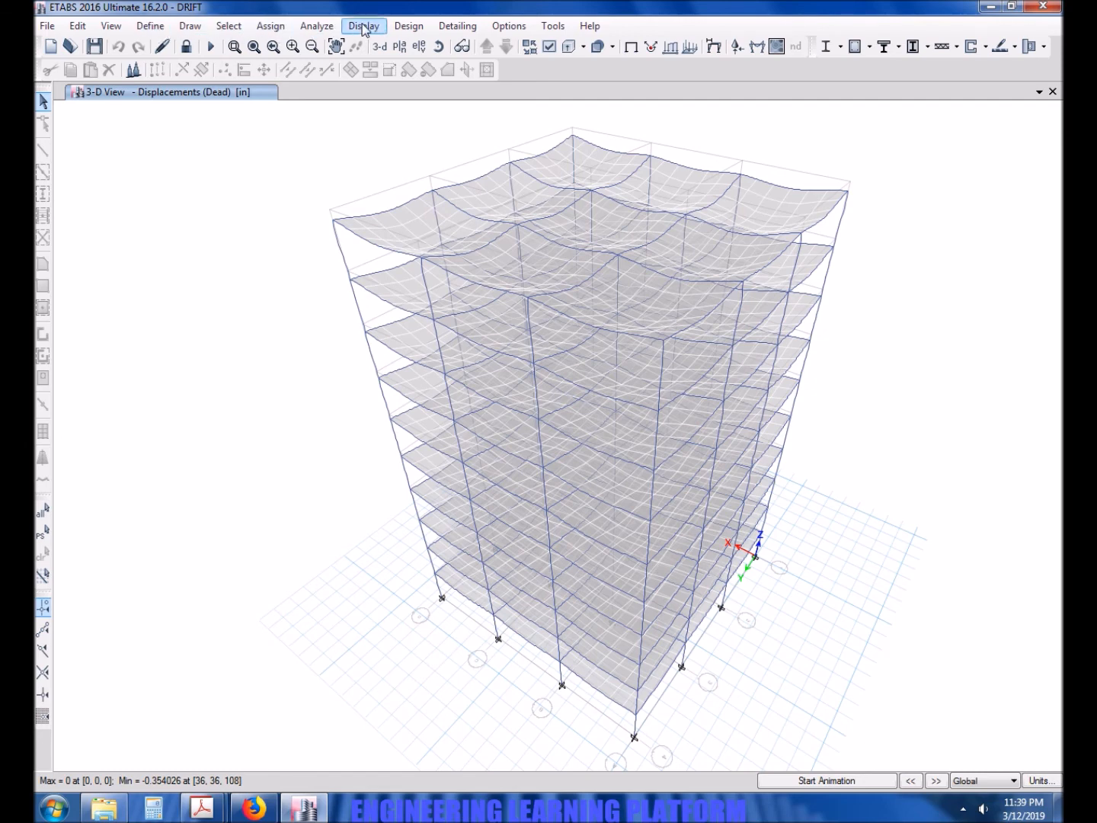
- Show the Analysis > Results > Displacements > Story Max/Avg Displacements table
click(363, 25)
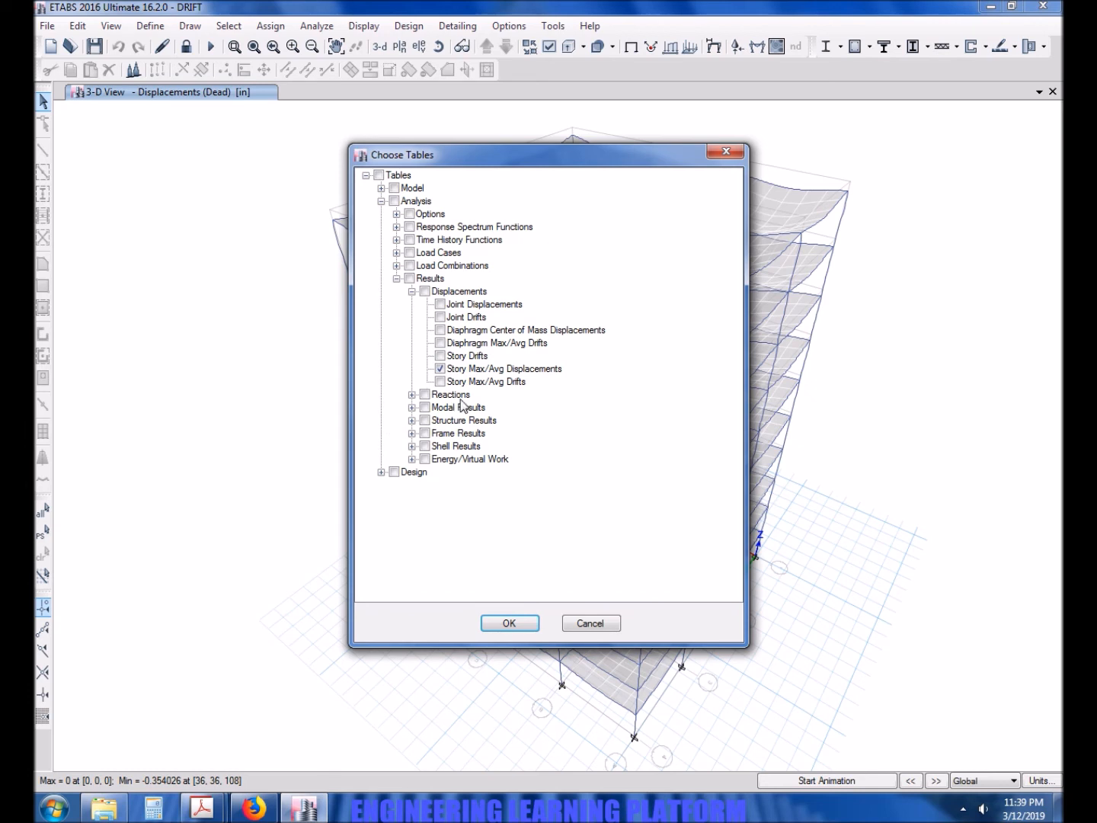
click(440, 368)
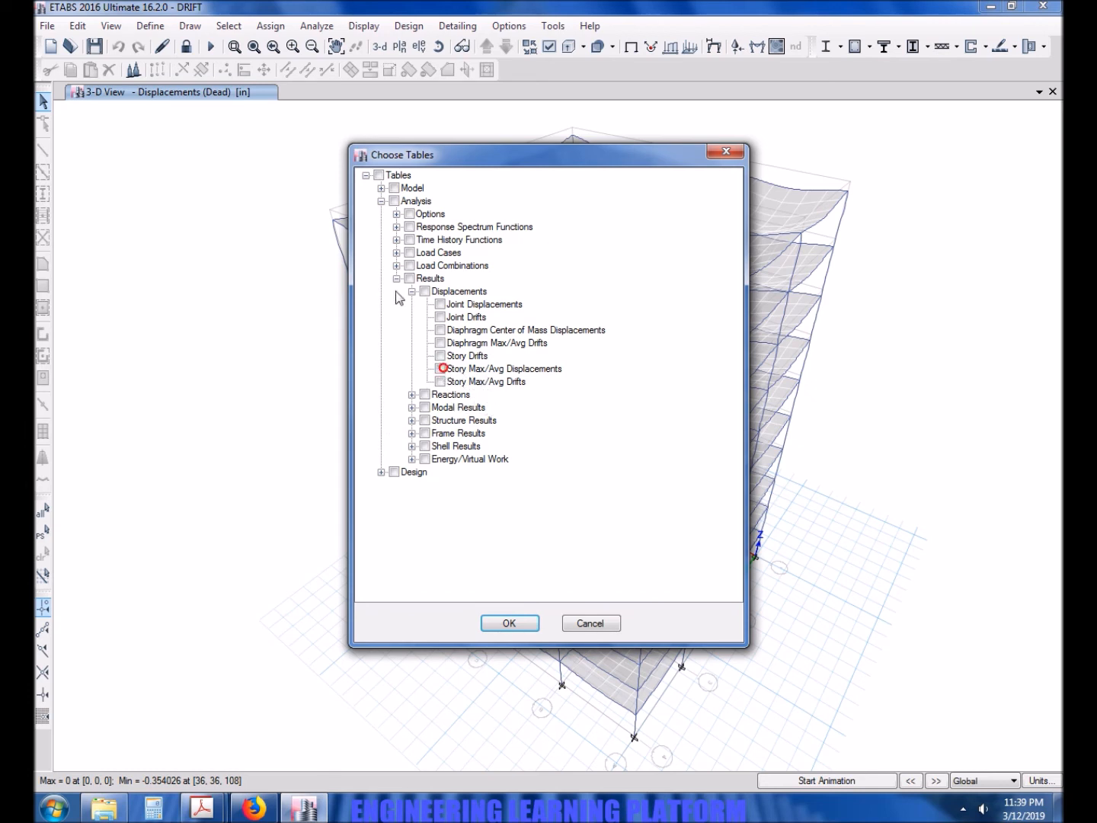
click(382, 200)
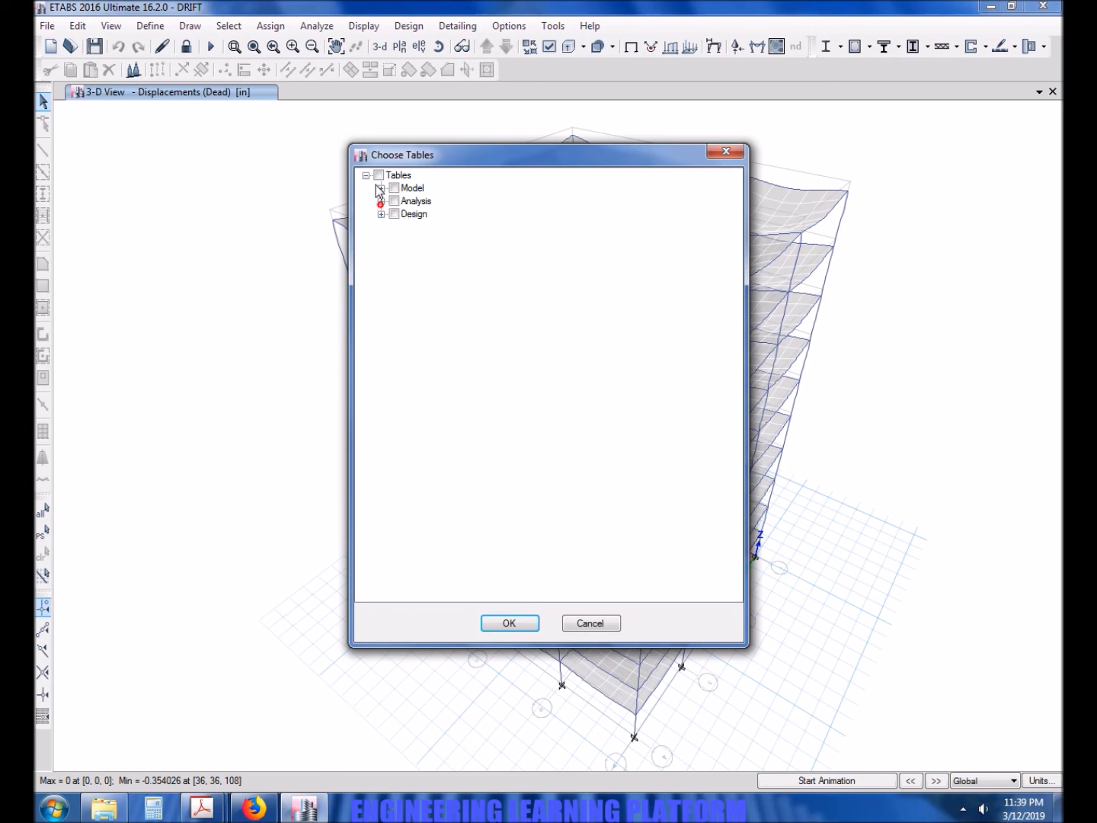
click(381, 200)
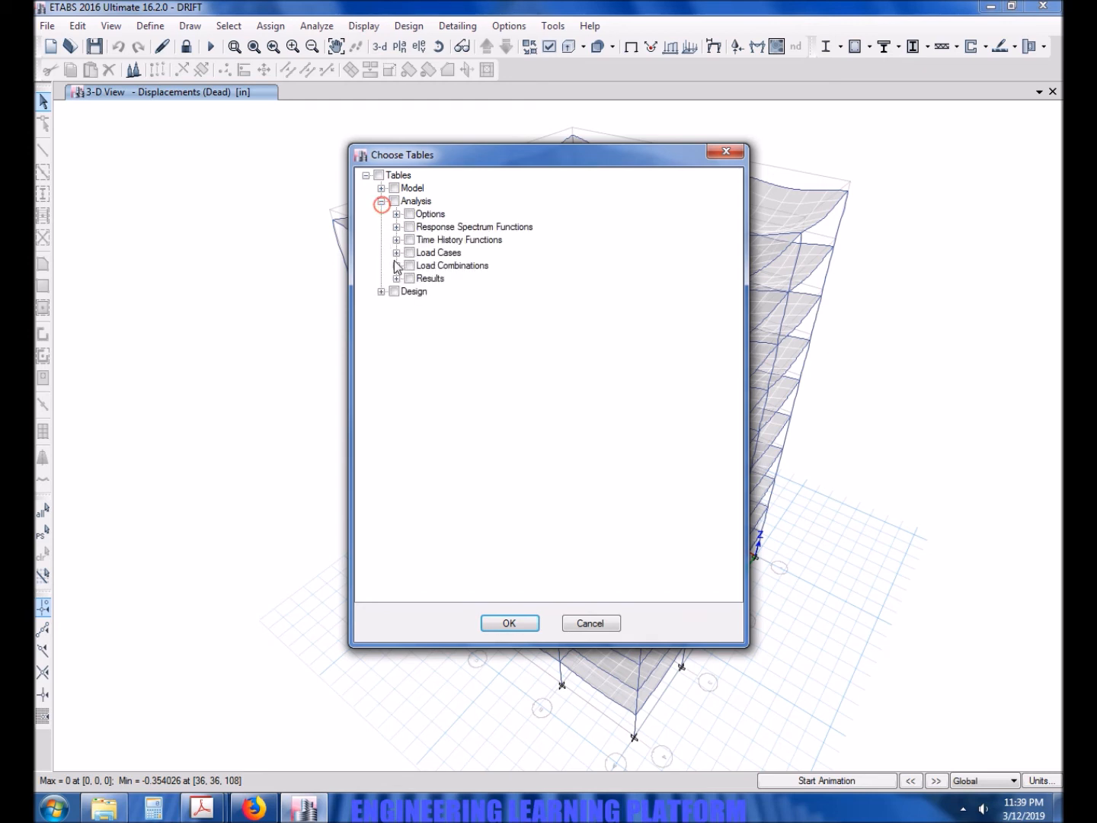
click(397, 278)
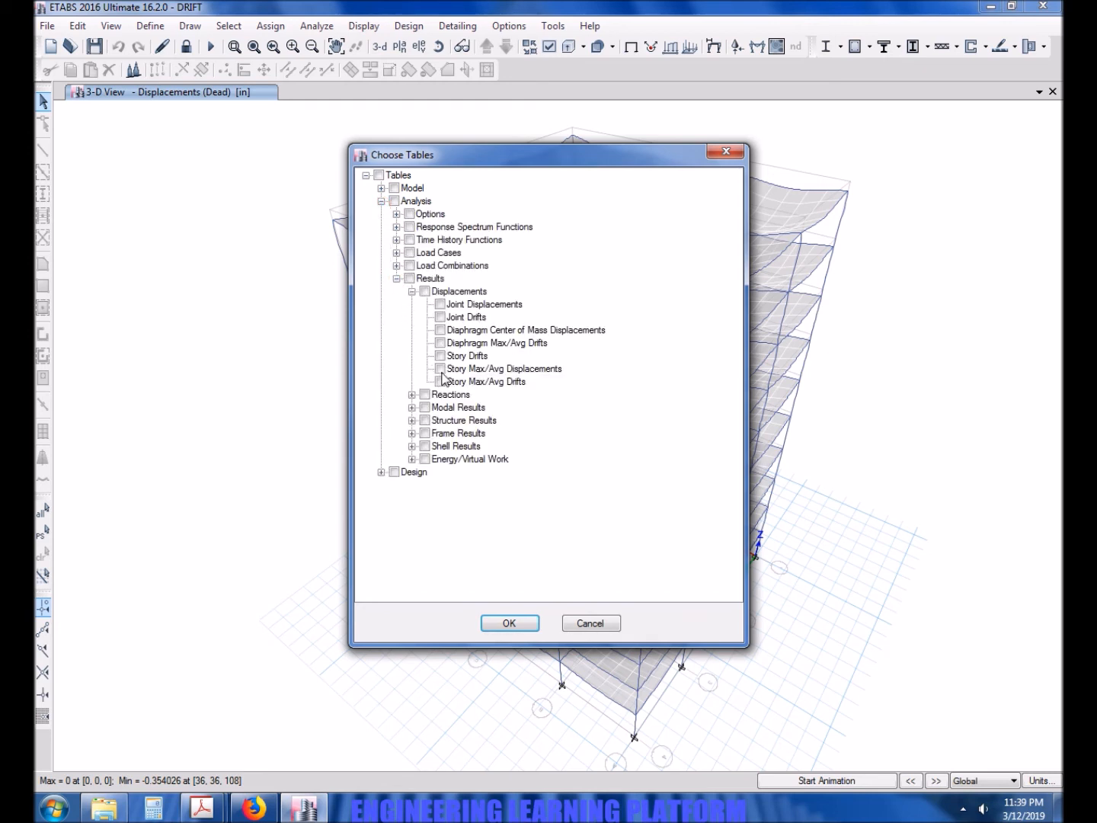
click(440, 368)
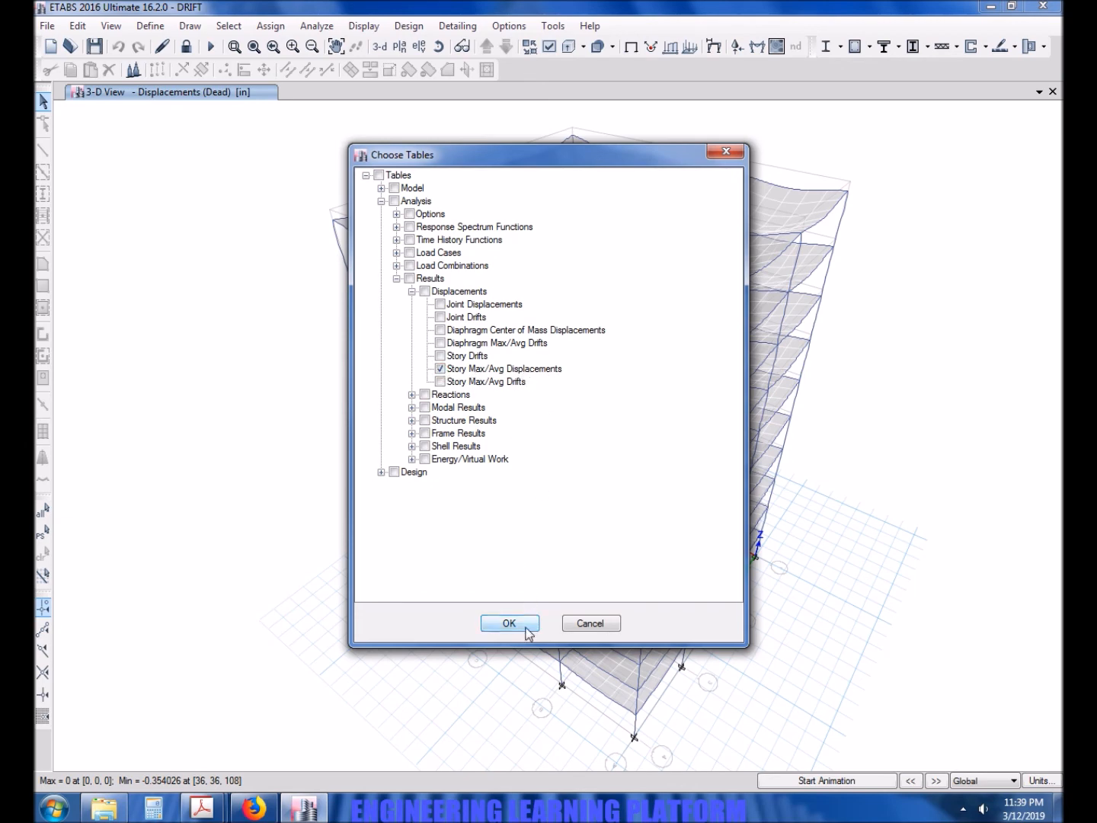
click(509, 623)
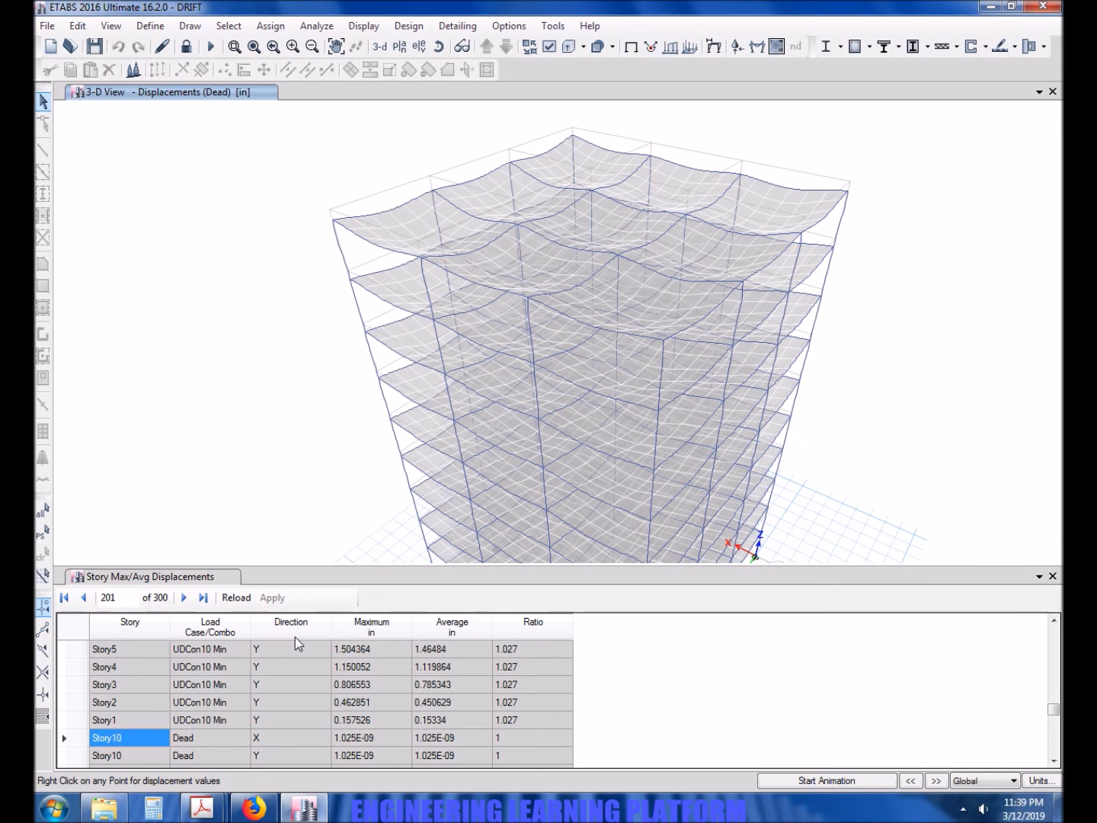
- Jump to the table's first records, select the Ratio column, then close the table
click(532, 622)
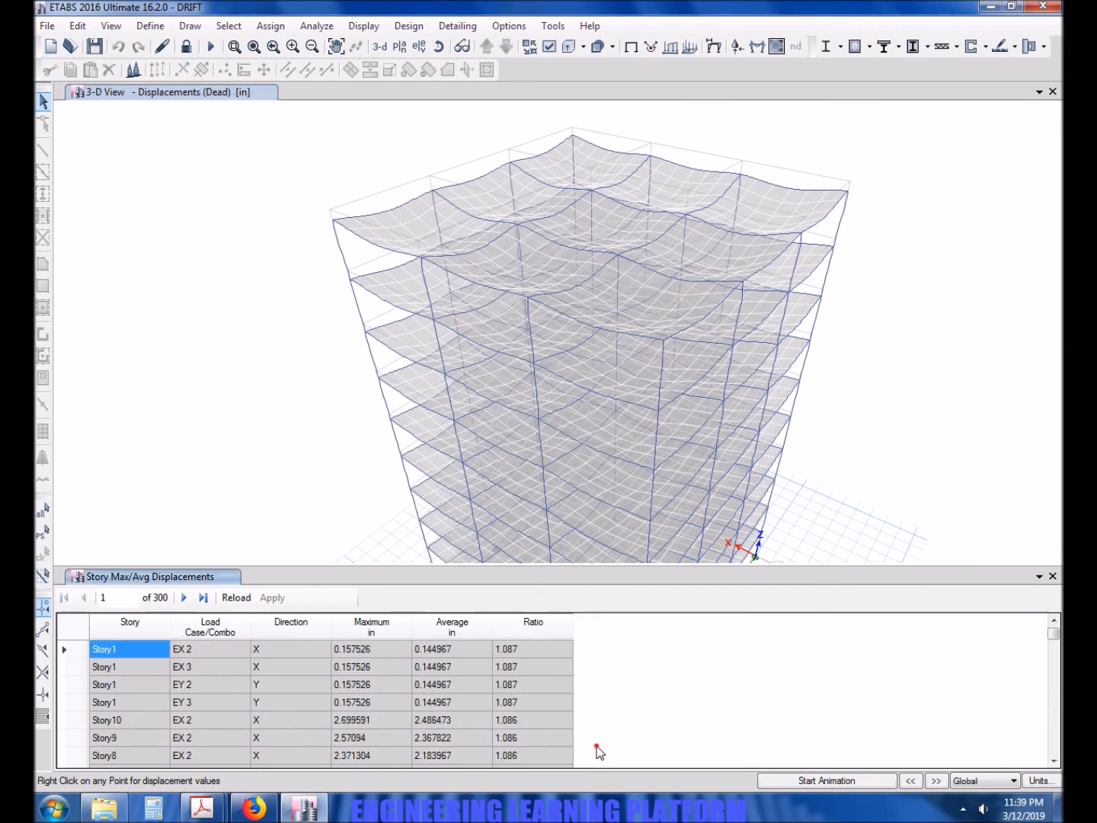
click(532, 622)
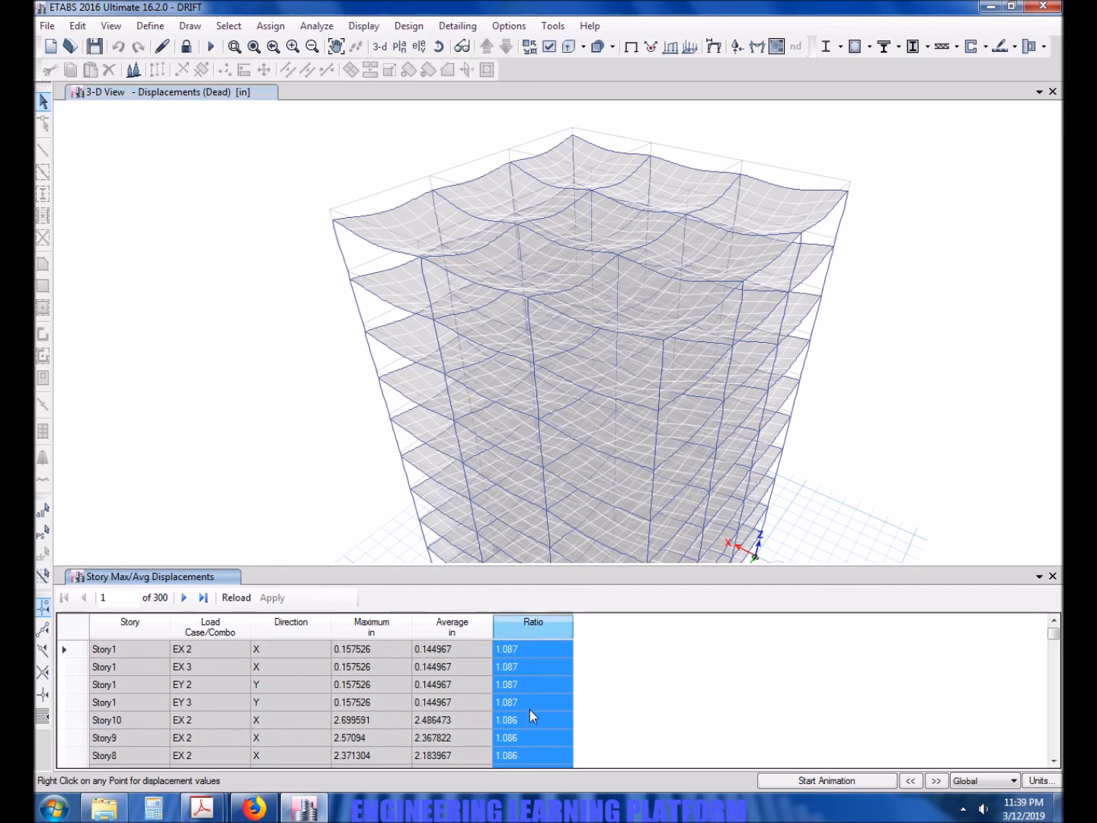
mouse_move(221, 648)
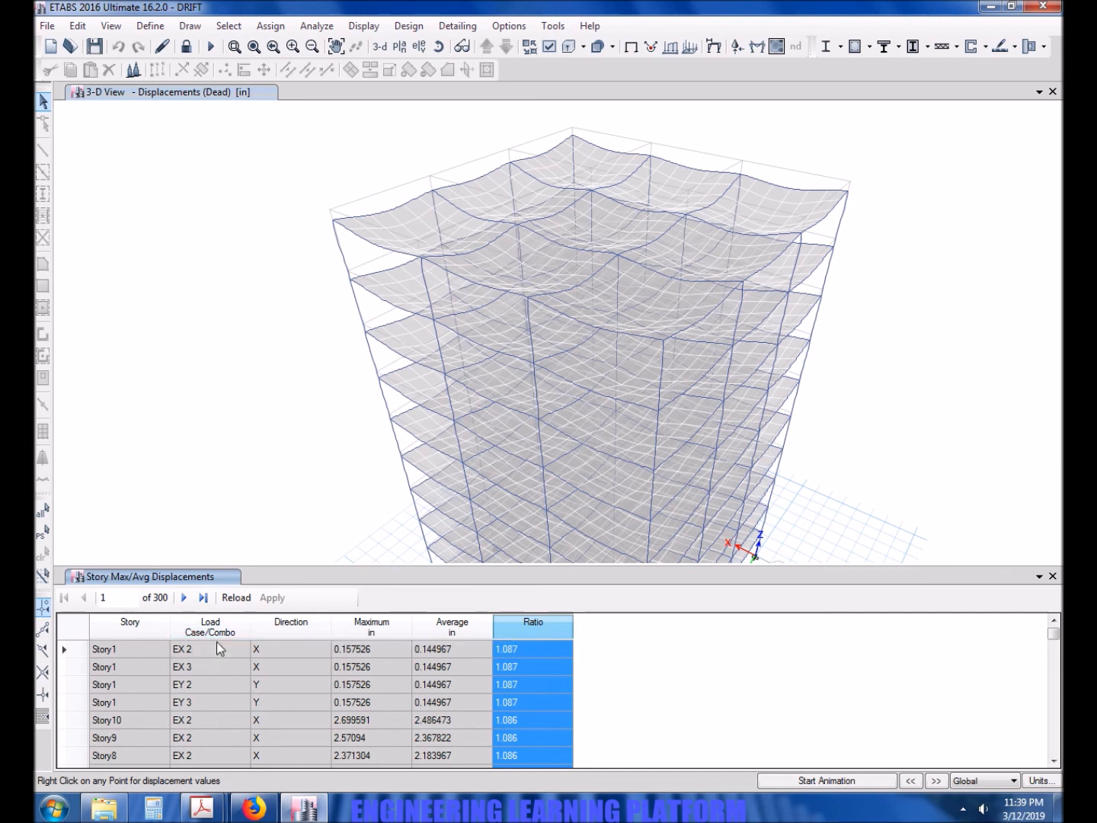
click(210, 625)
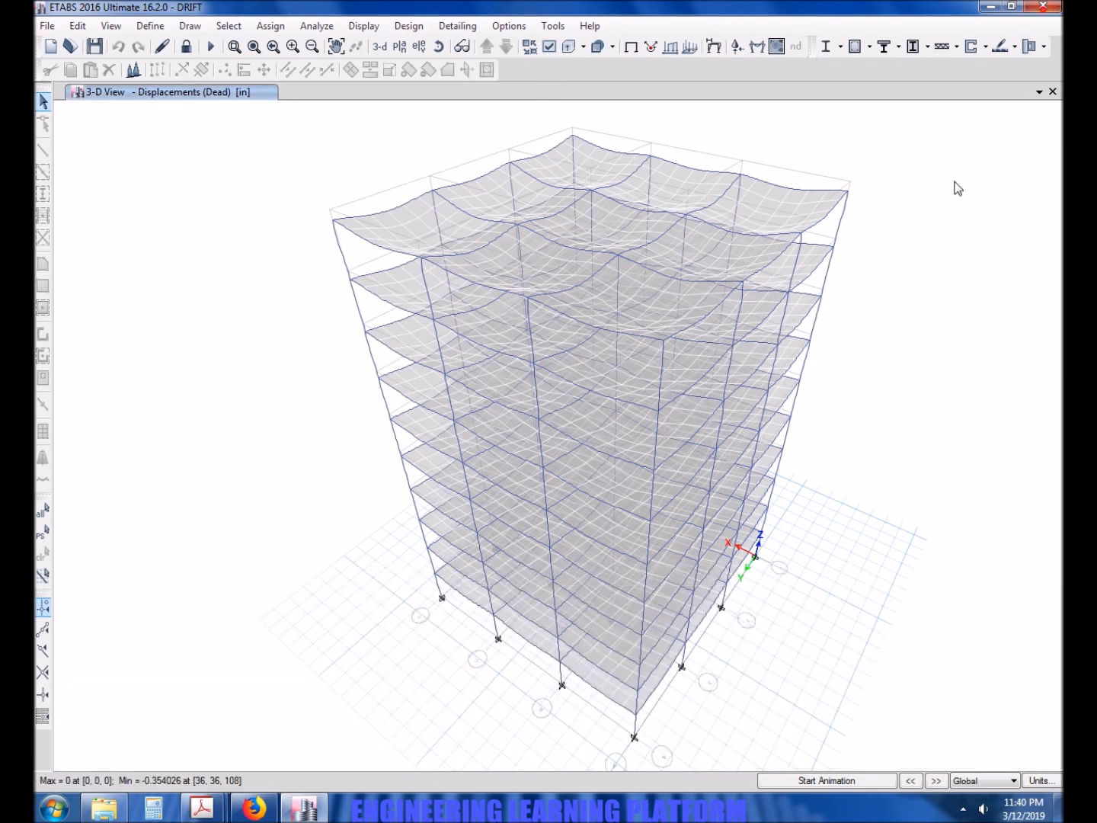
mouse_move(331, 598)
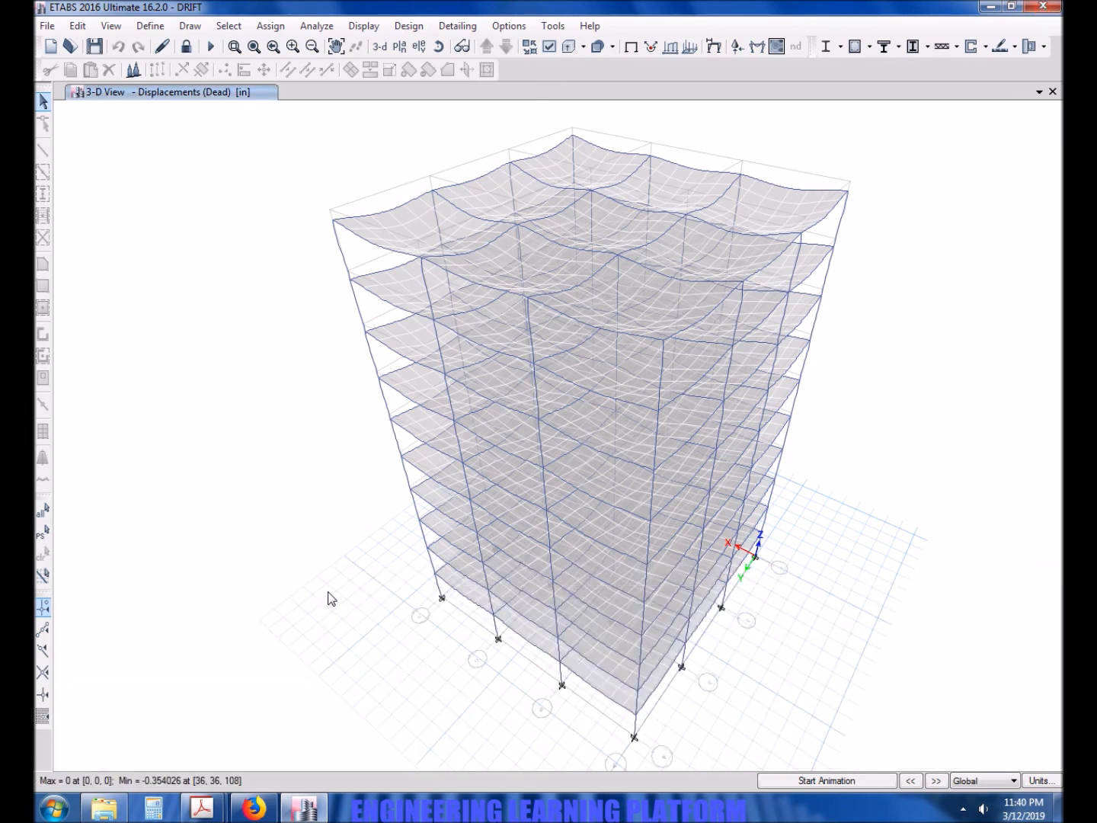